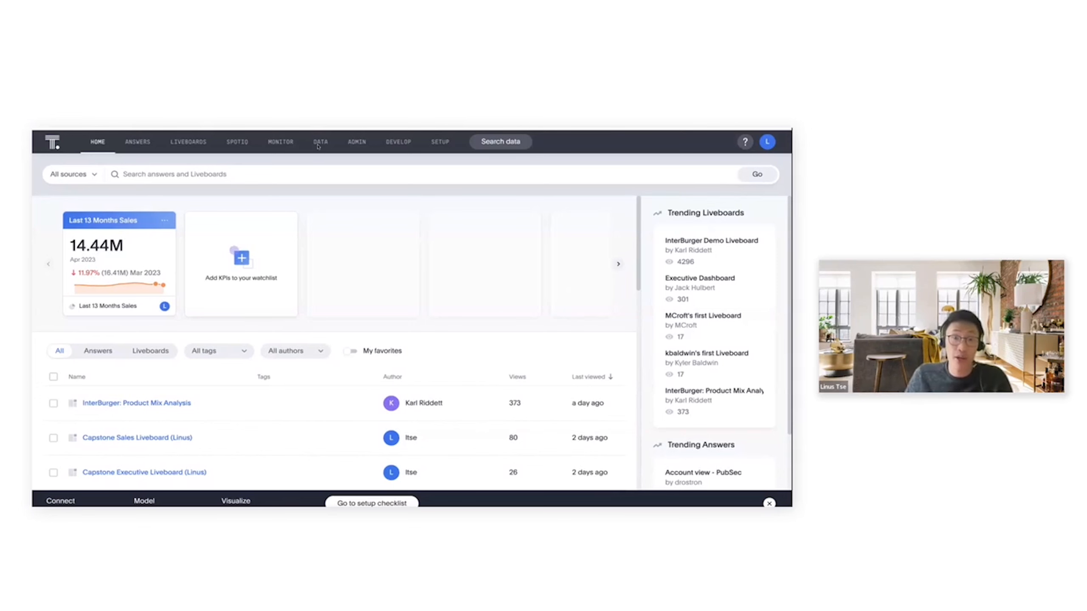
Step: From the DATA workspace, begin creating a new data connection
click(320, 142)
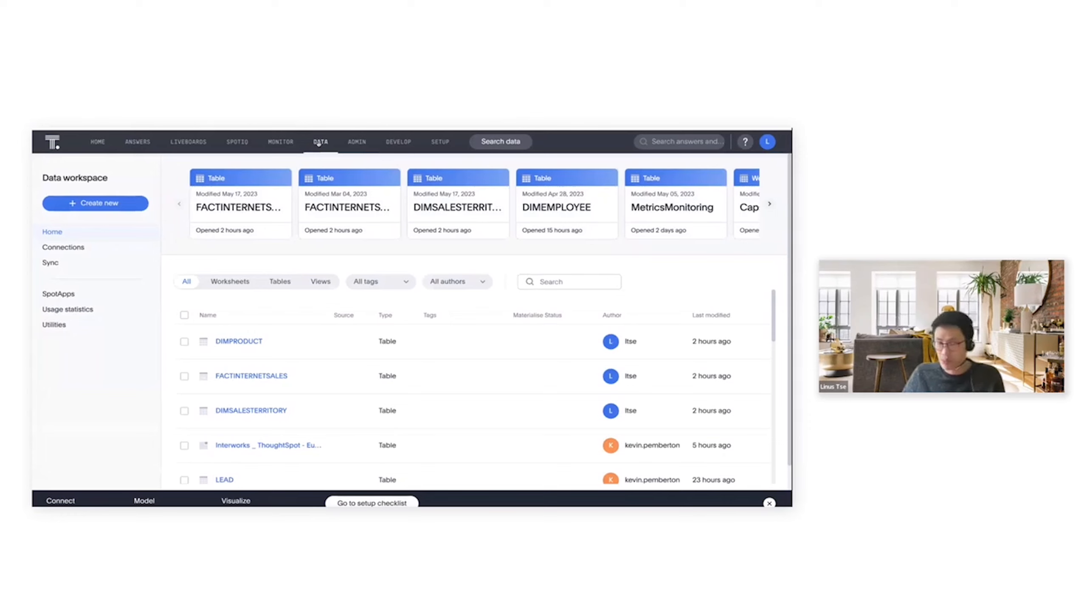
click(95, 203)
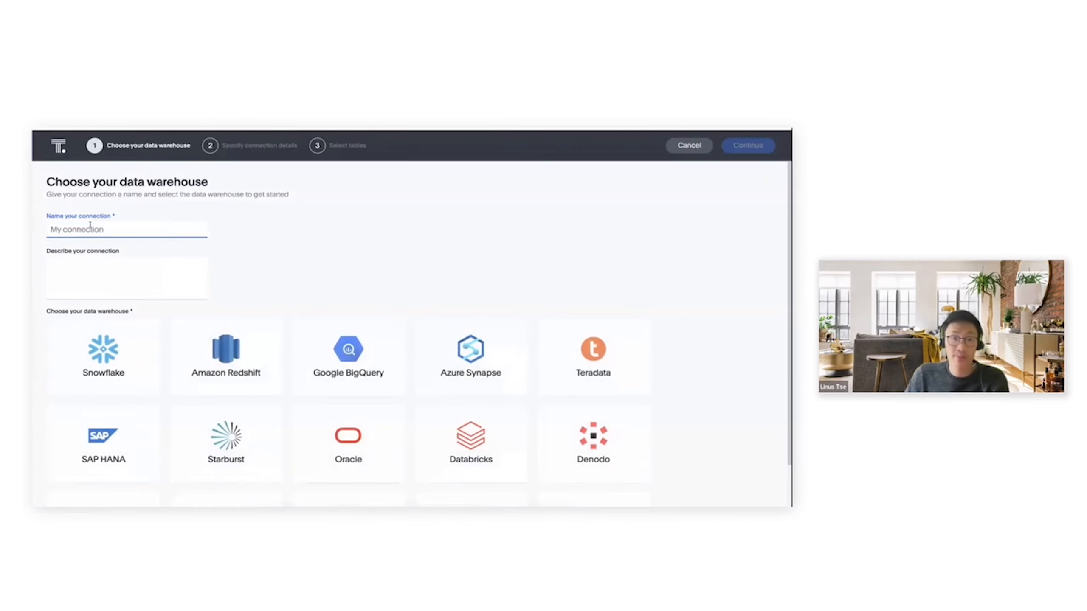
Step: Name the connection DEMO MAY WORKSHOP, pick Snowflake, describe it as a snowflake connector, and continue
text(DEMO MAY WORKSHOP)
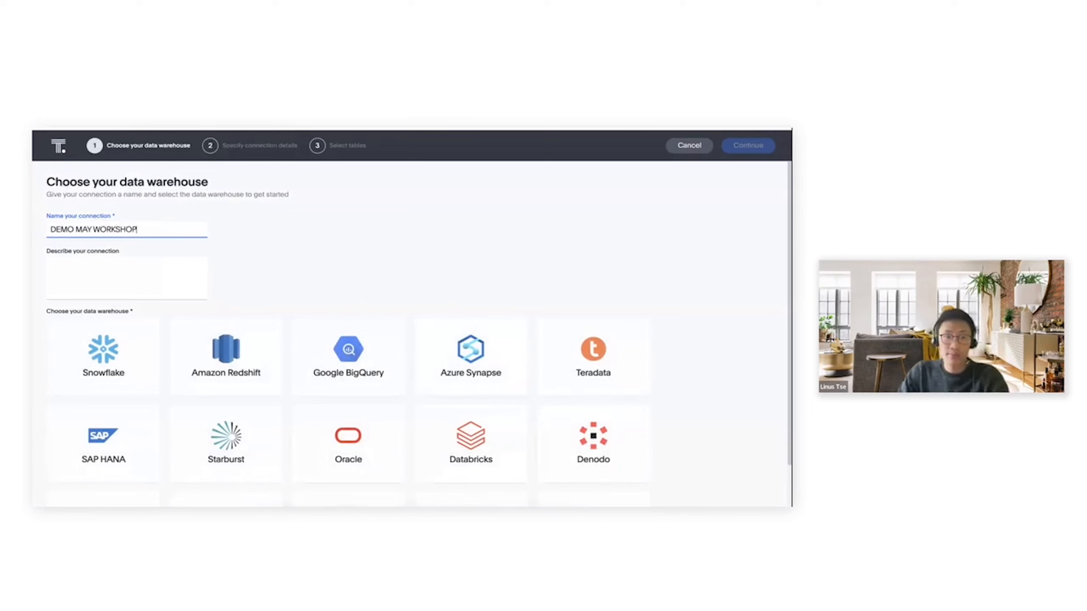
click(102, 356)
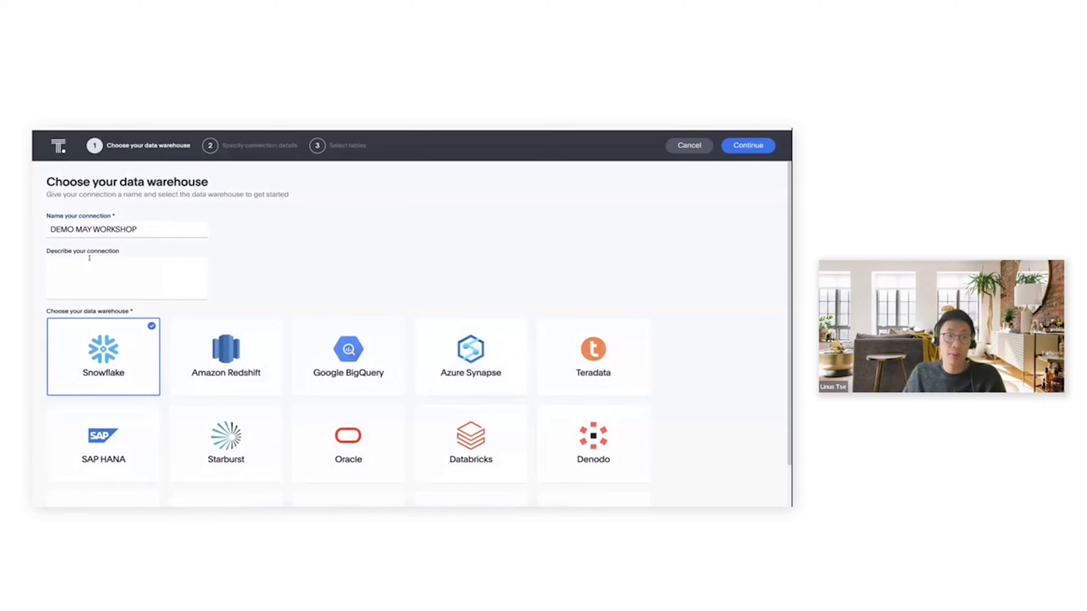
click(126, 278)
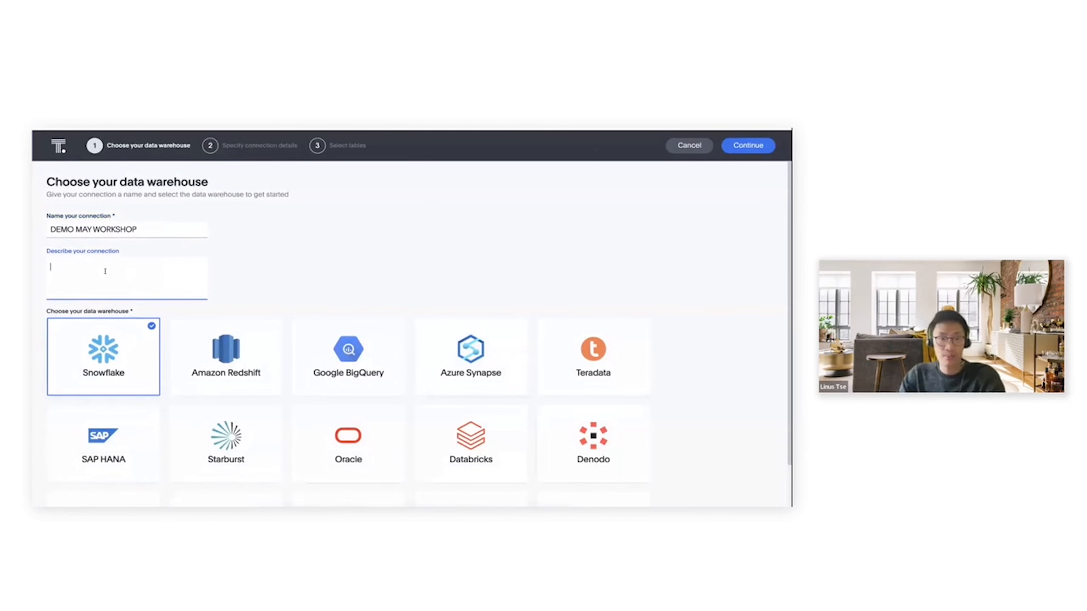
text(snowflake connector)
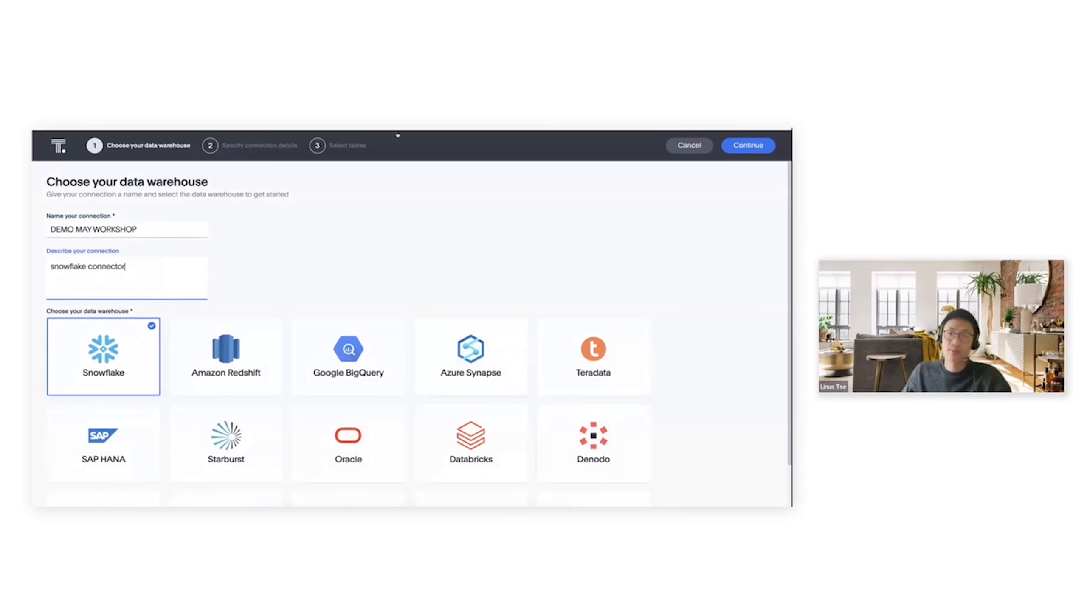
click(748, 145)
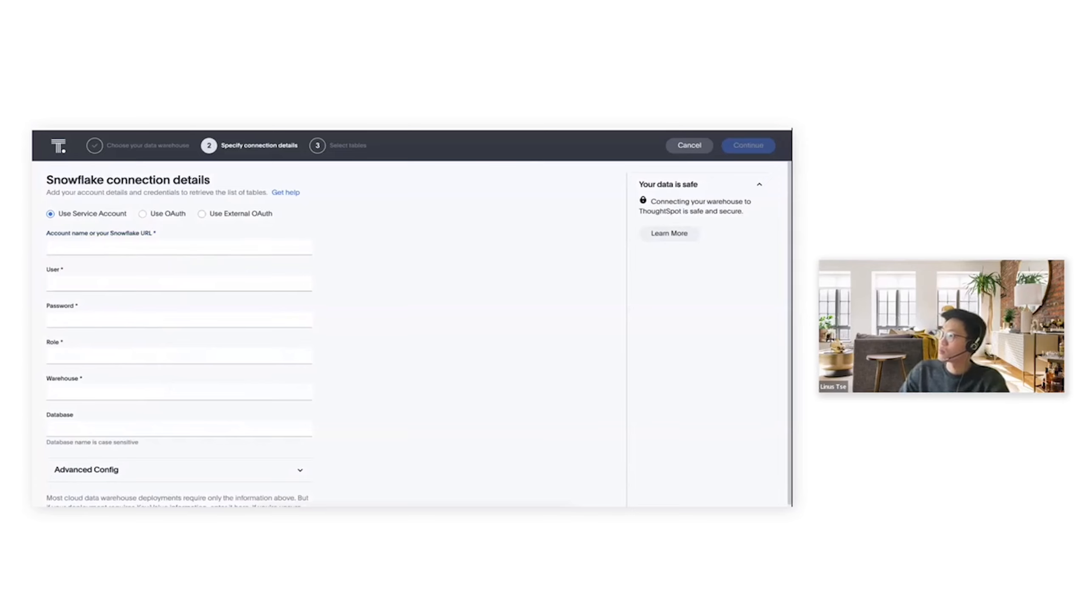
Step: Enter the interworks Snowflake account URL, credentials, SYSADMIN role and GENERAL warehouse, then continue
text(https://interworks.snowflakecomputing.com/)
text(LTSE)
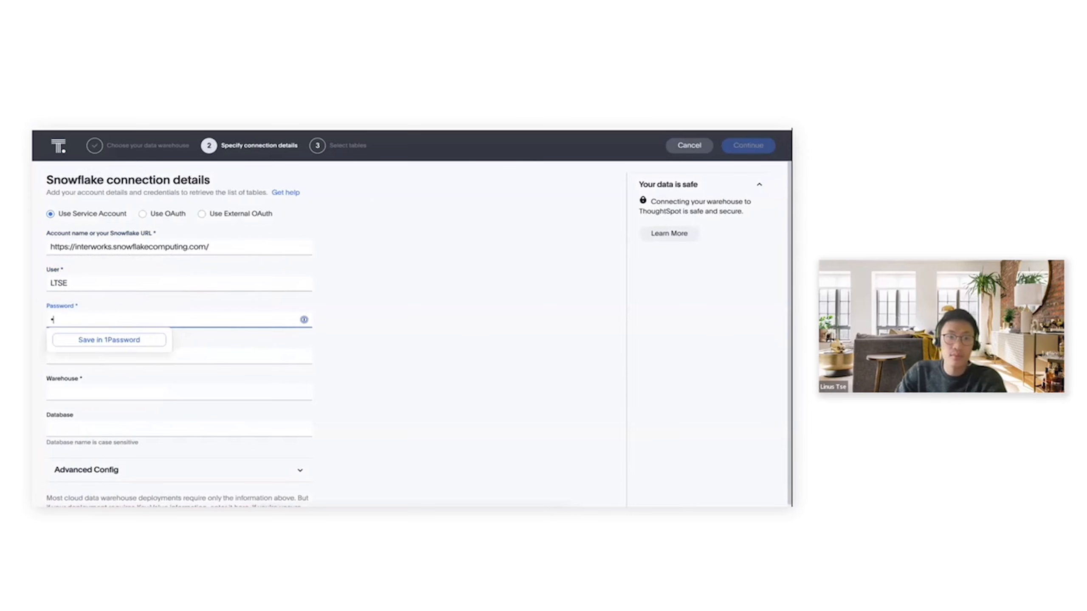
text(••••)
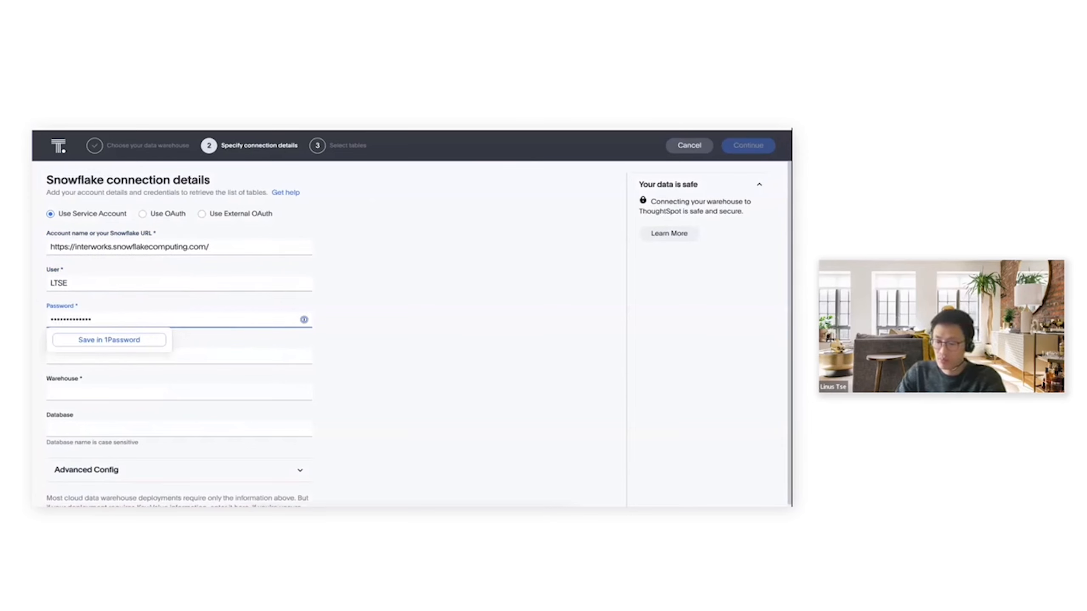
click(178, 356)
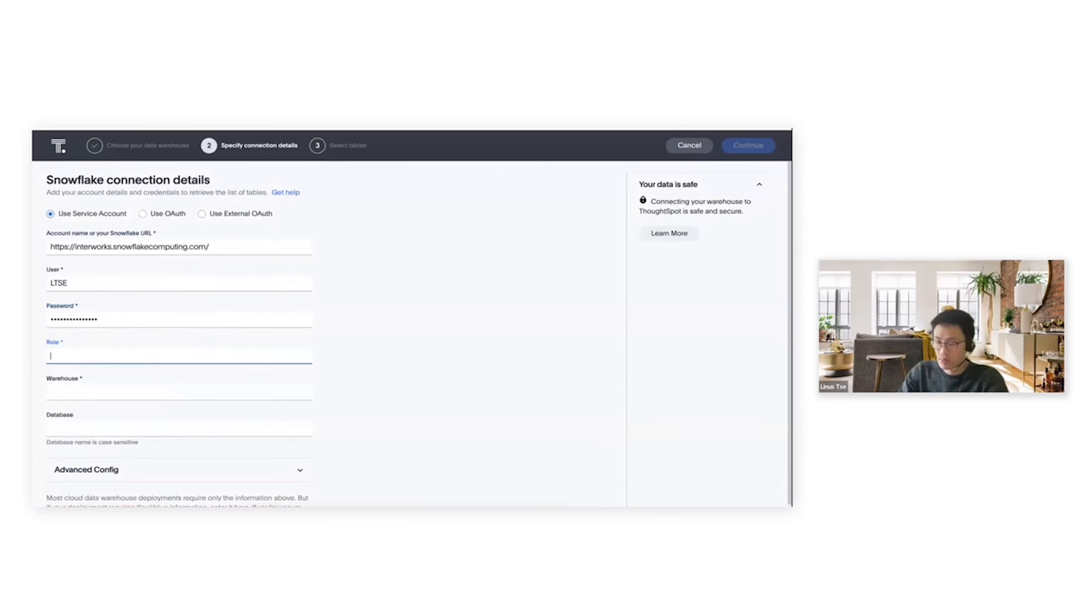
text(SYSADMIN)
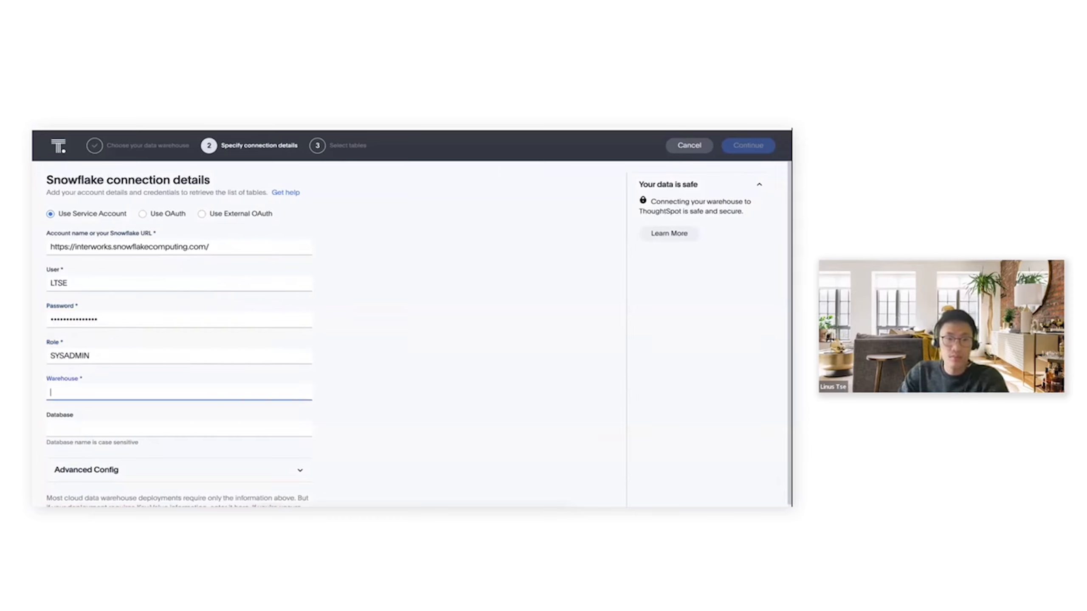
text(GENERAL)
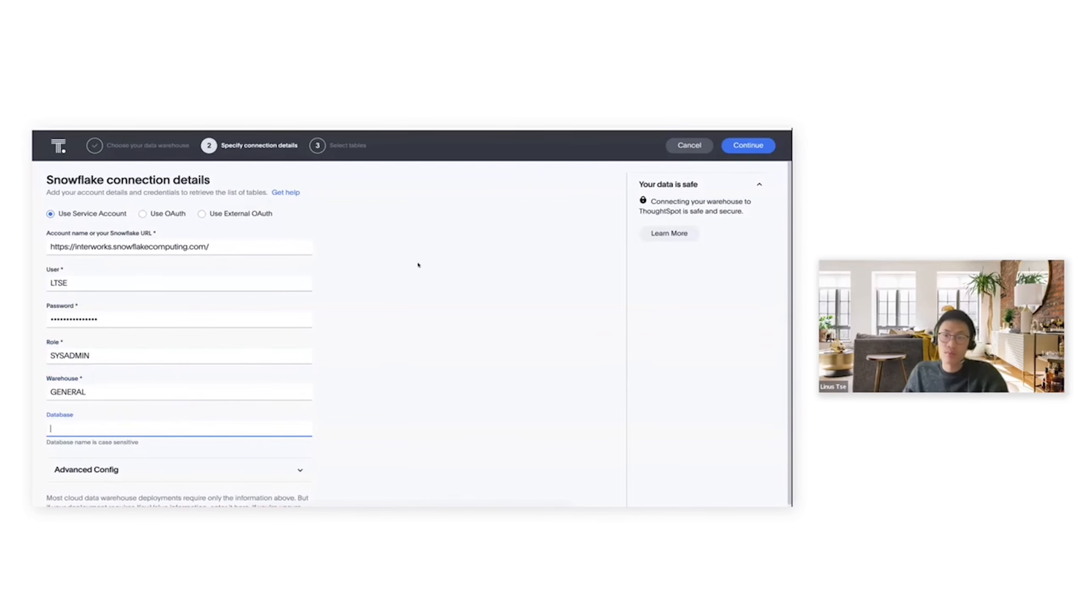
click(747, 145)
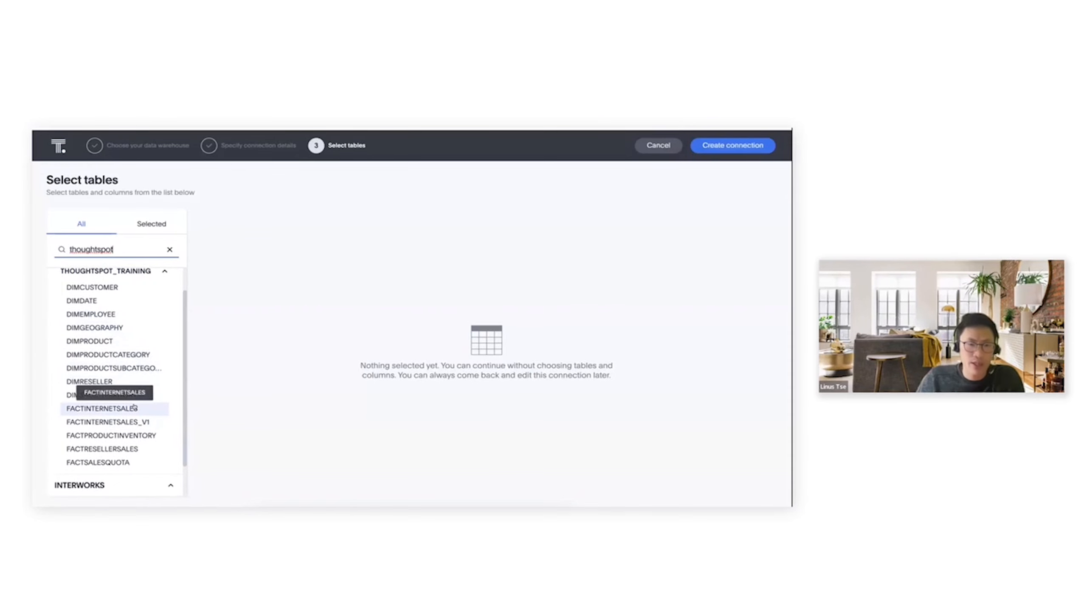
Step: Select all columns of FACTINTERNETSALES, DIMPRODUCT and DIMSALESTERRITORY
click(101, 408)
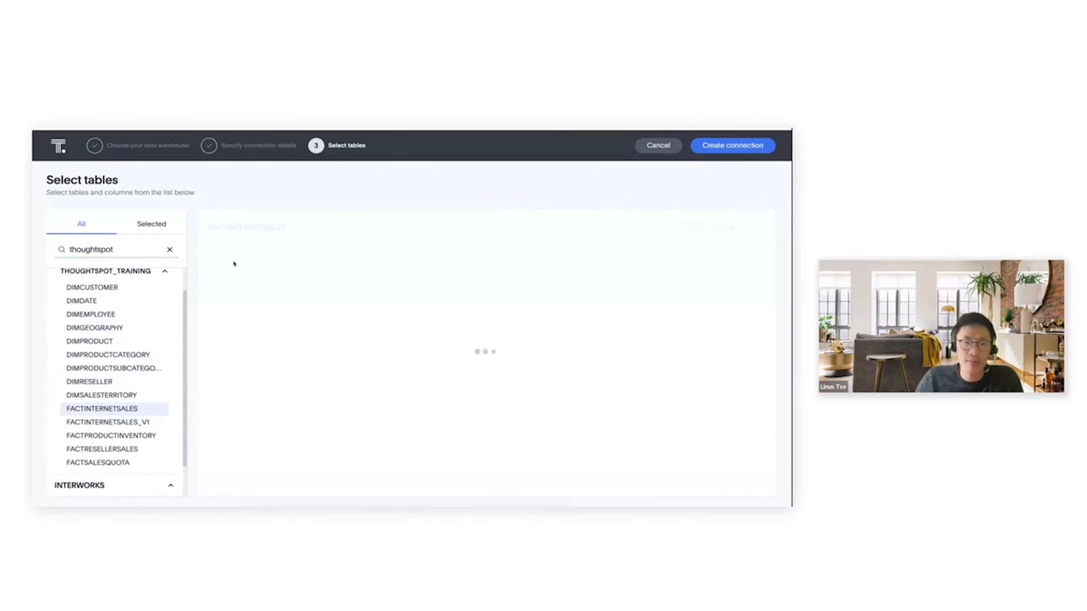
click(101, 408)
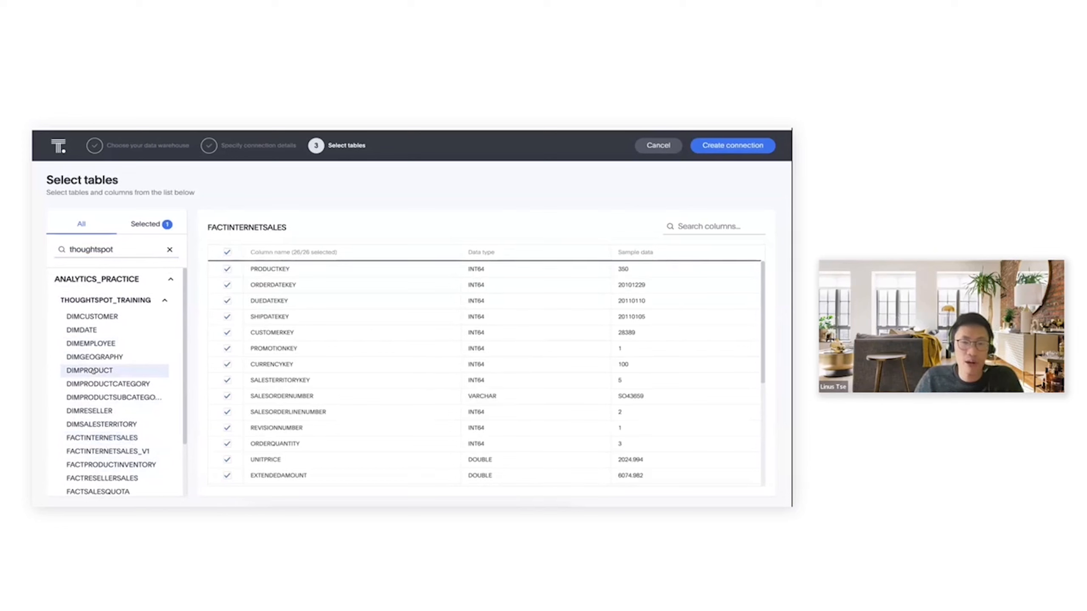
click(89, 370)
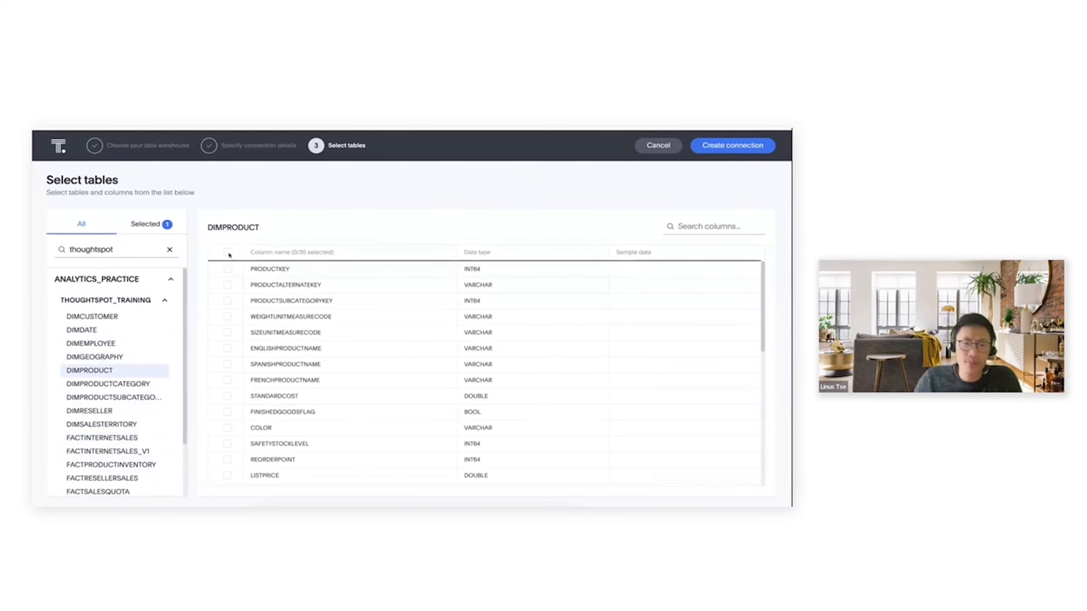
click(228, 252)
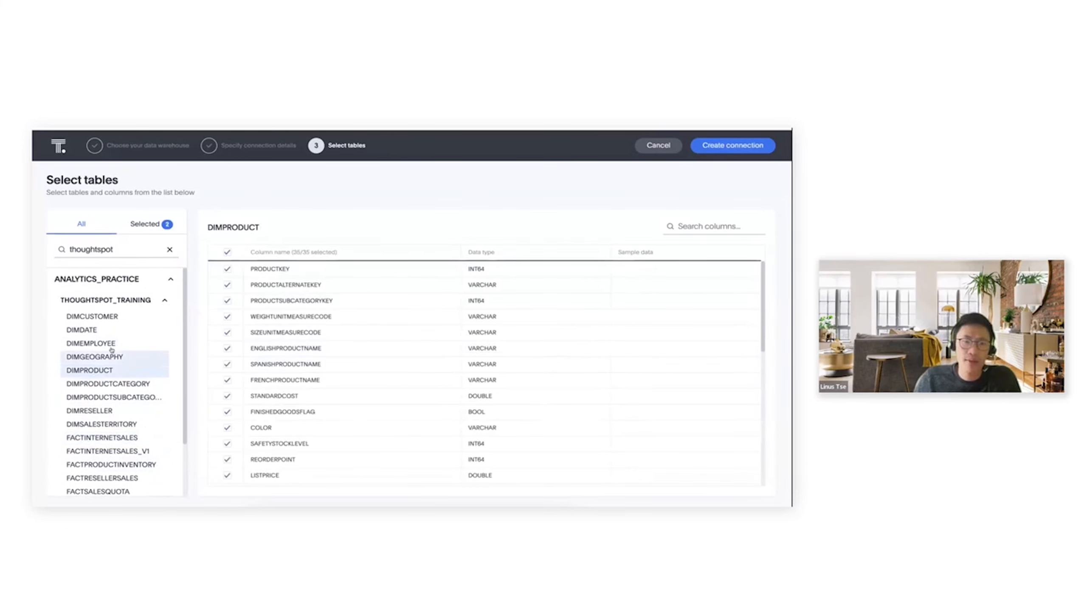
click(101, 423)
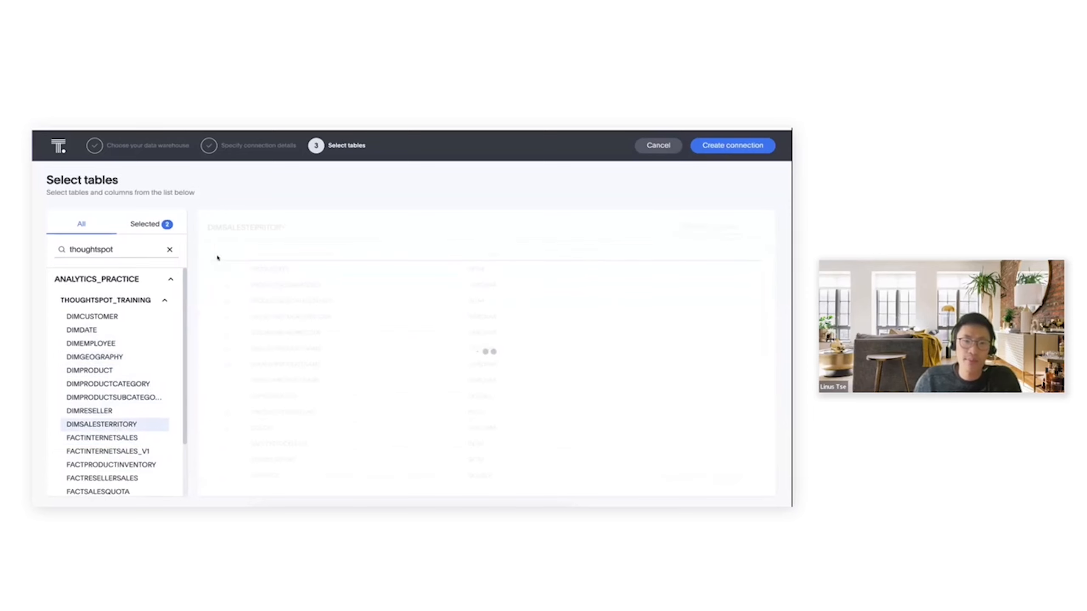
click(101, 424)
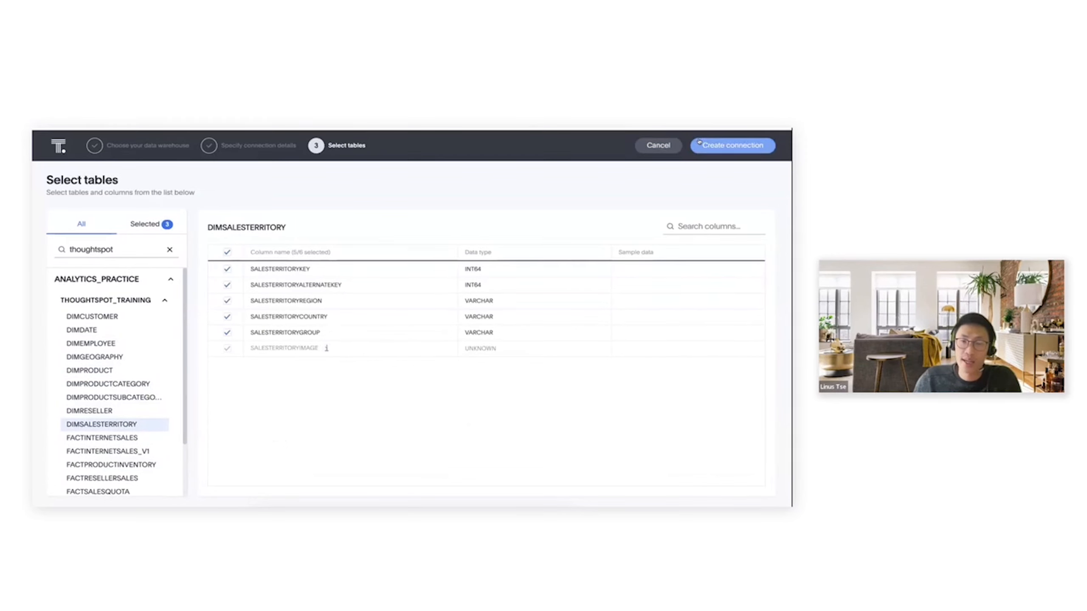
Step: Start creating the connection and confirm adding 3 tables with 66 columns
click(732, 146)
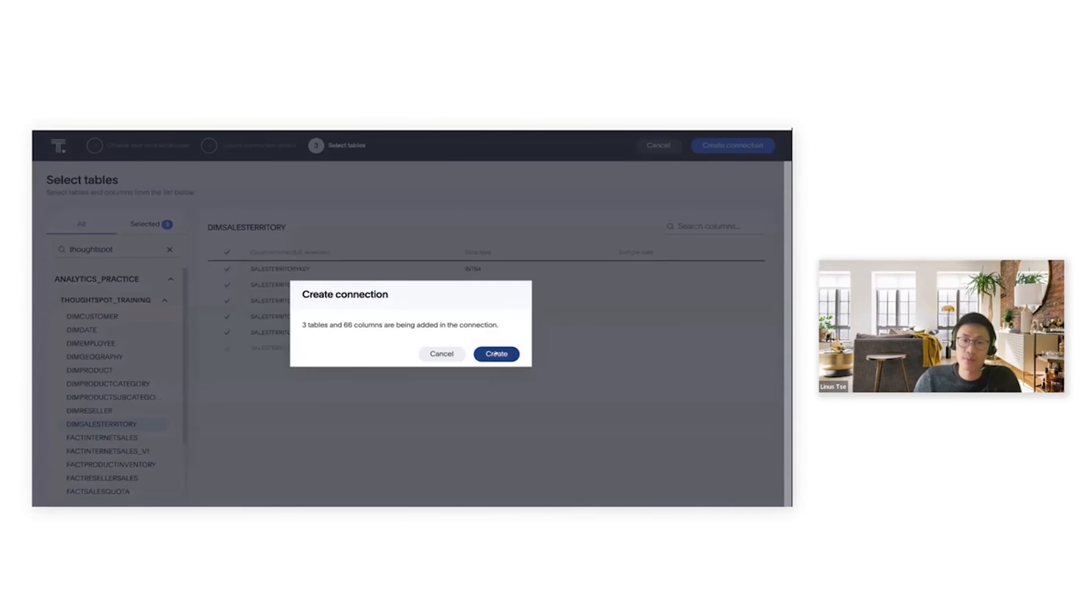
click(495, 354)
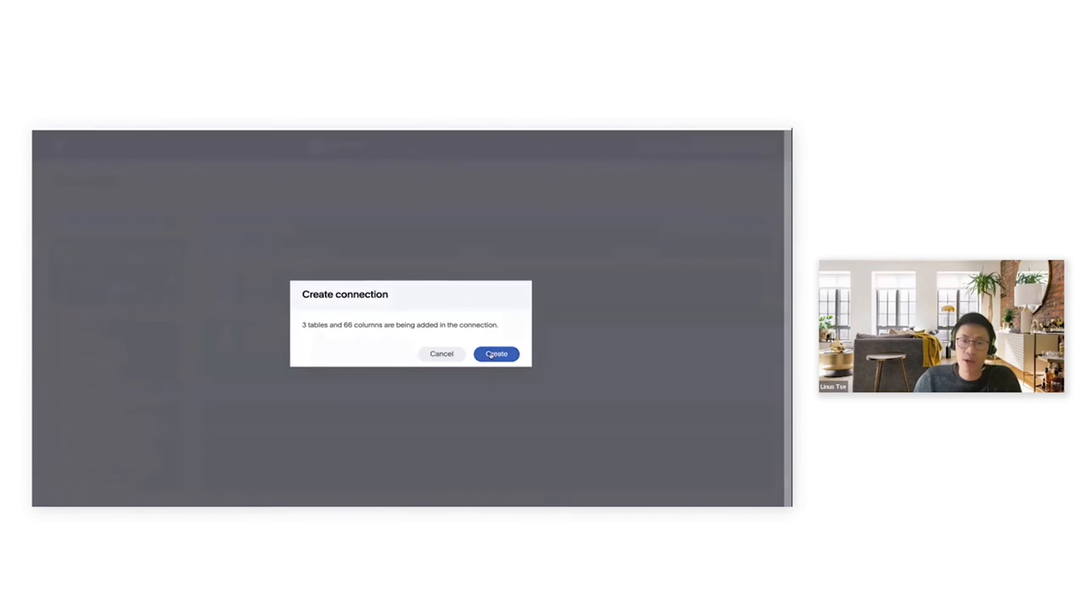
Step: Create the DEMO MAY WORKSHOP connection and open the FACTINTERNETSALES table
click(495, 354)
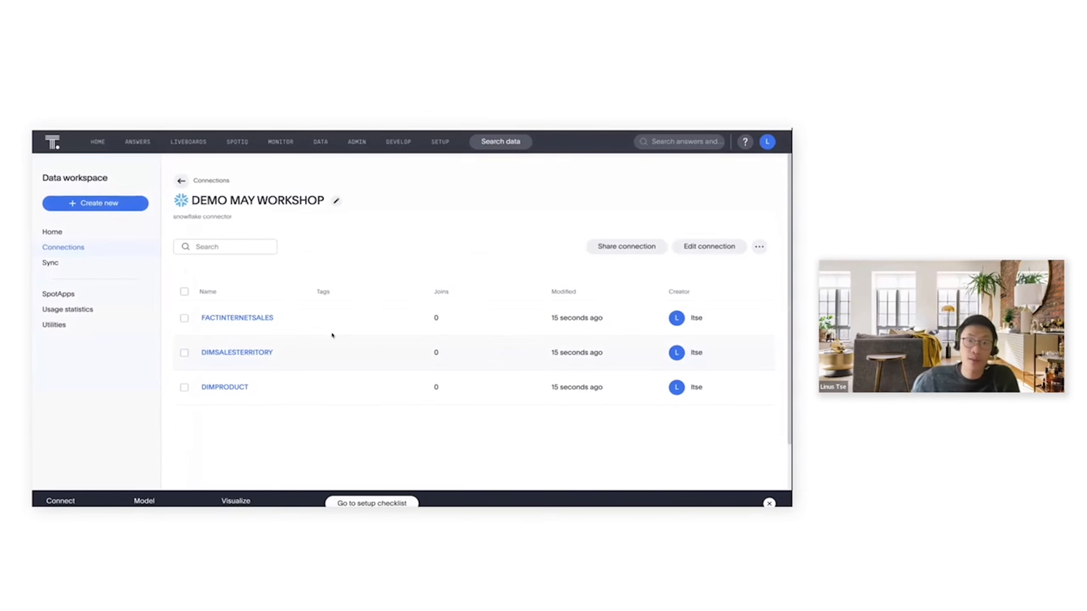
click(237, 317)
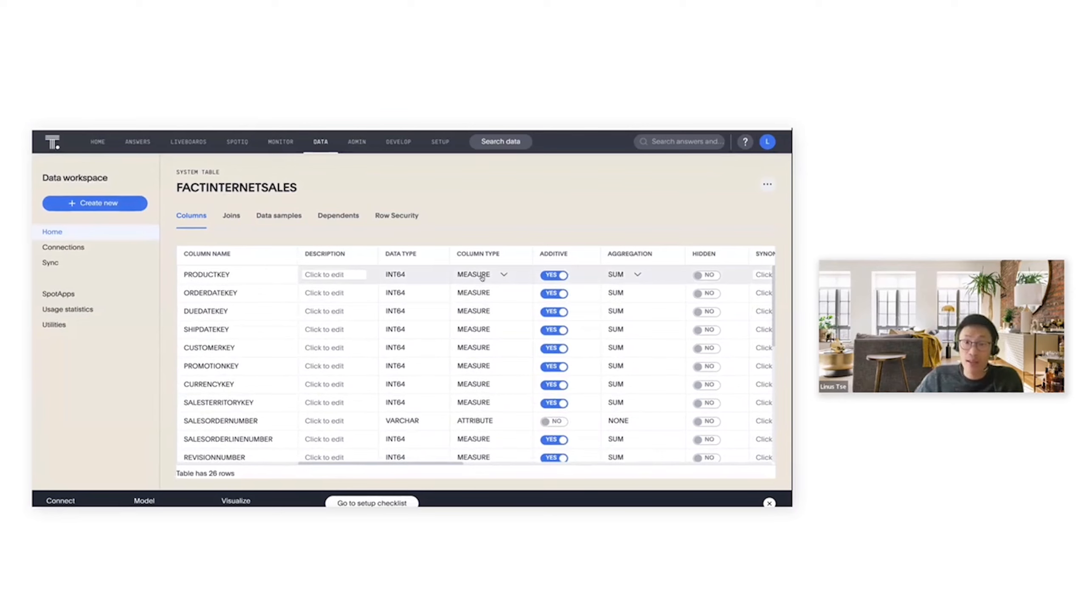
Step: Review the FACTINTERNETSALES columns, then view its empty joins list
scroll(down, 3)
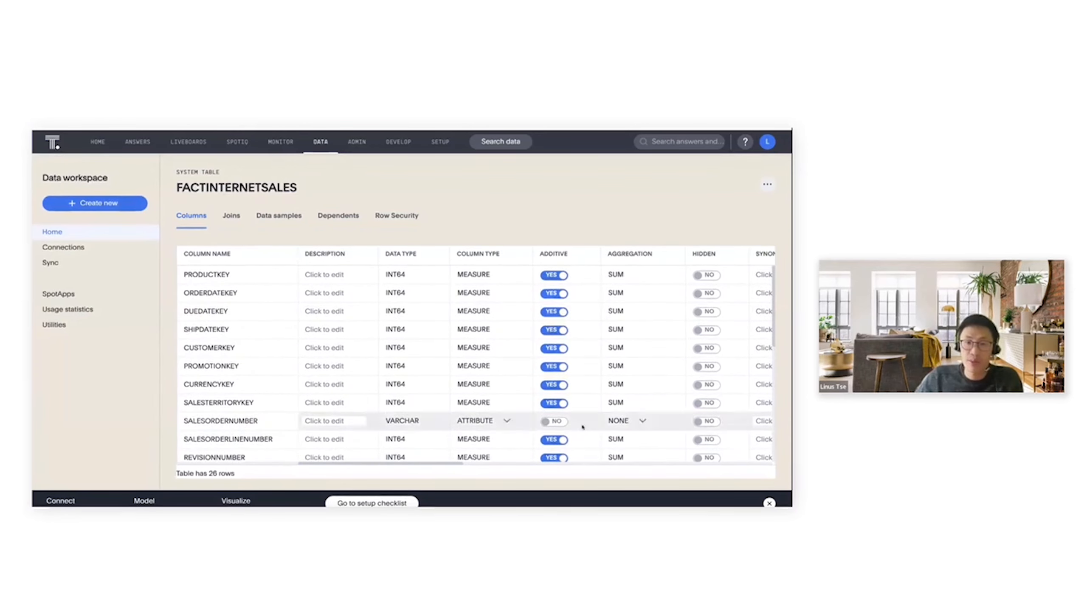
scroll(right, 3)
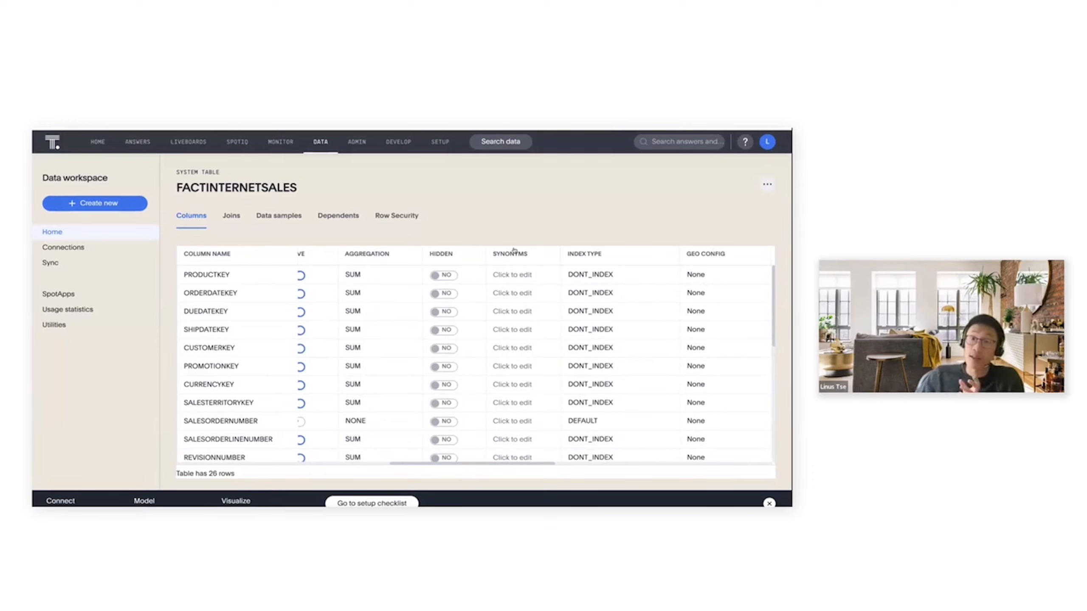
mouse_move(512, 264)
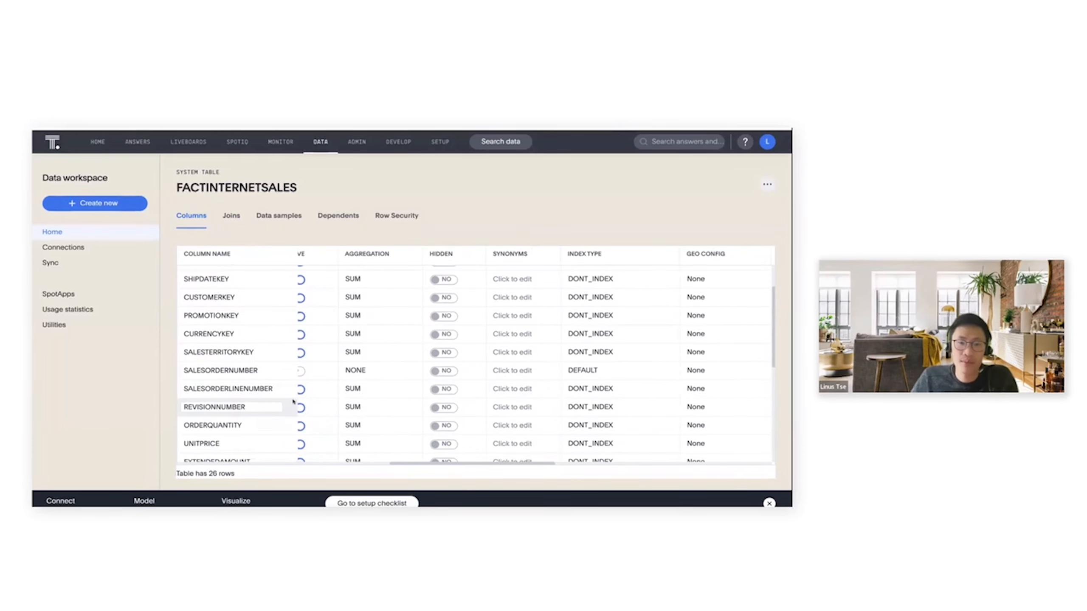
scroll(down, 3)
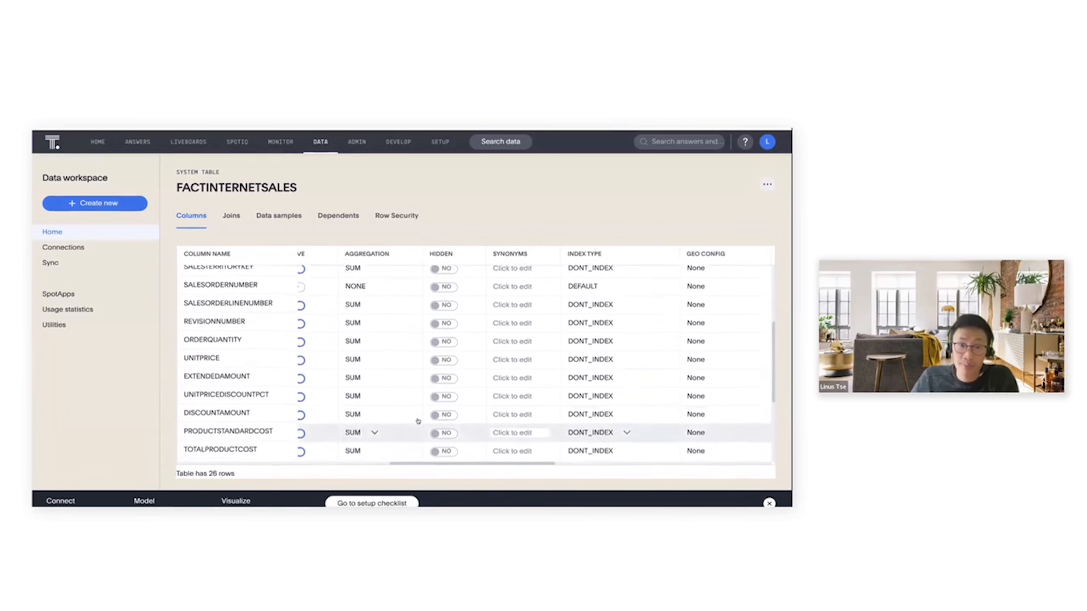
scroll(up, 3)
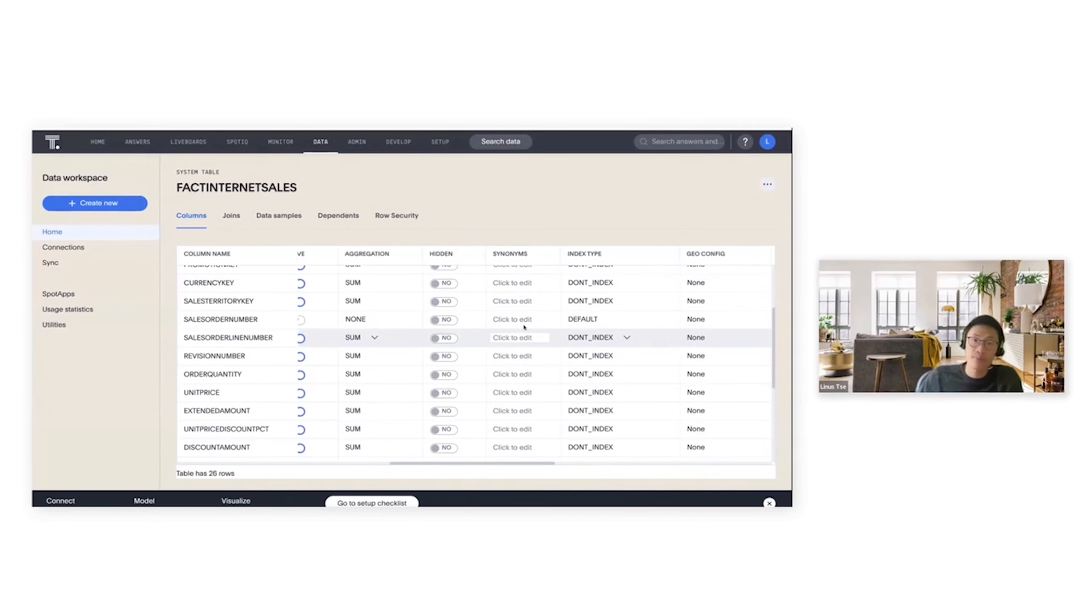
click(231, 216)
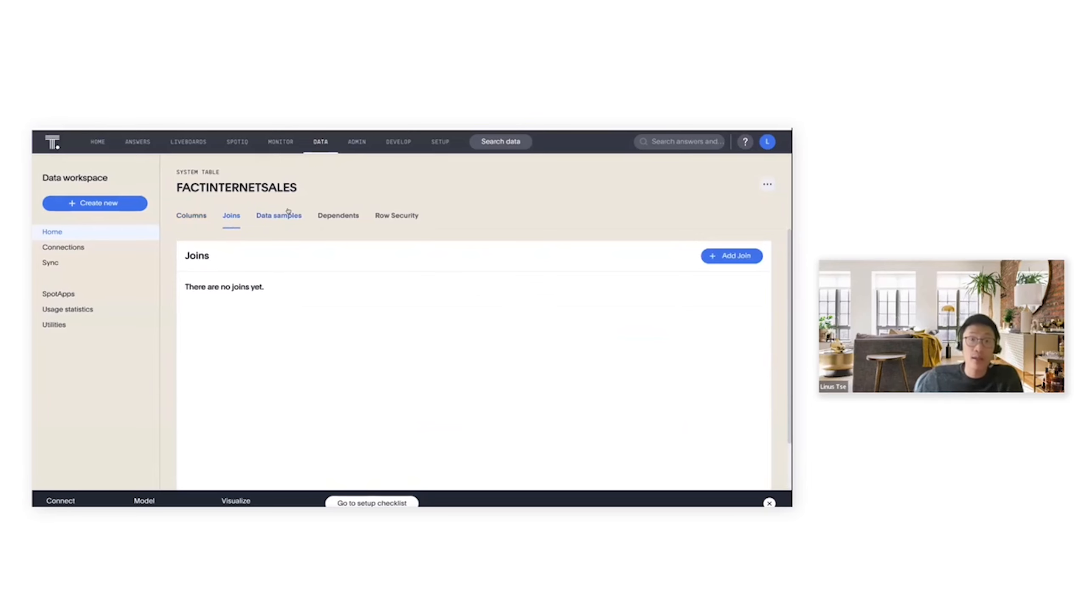
Step: Preview FACTINTERNETSALES sample data, then start a new join from the Joins tab
click(278, 216)
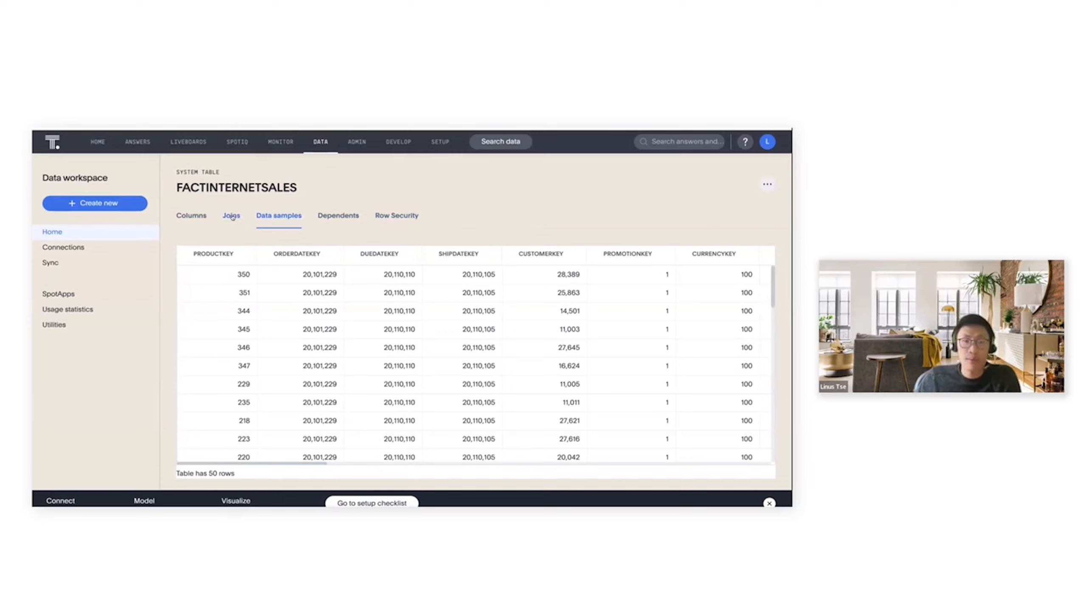
click(231, 215)
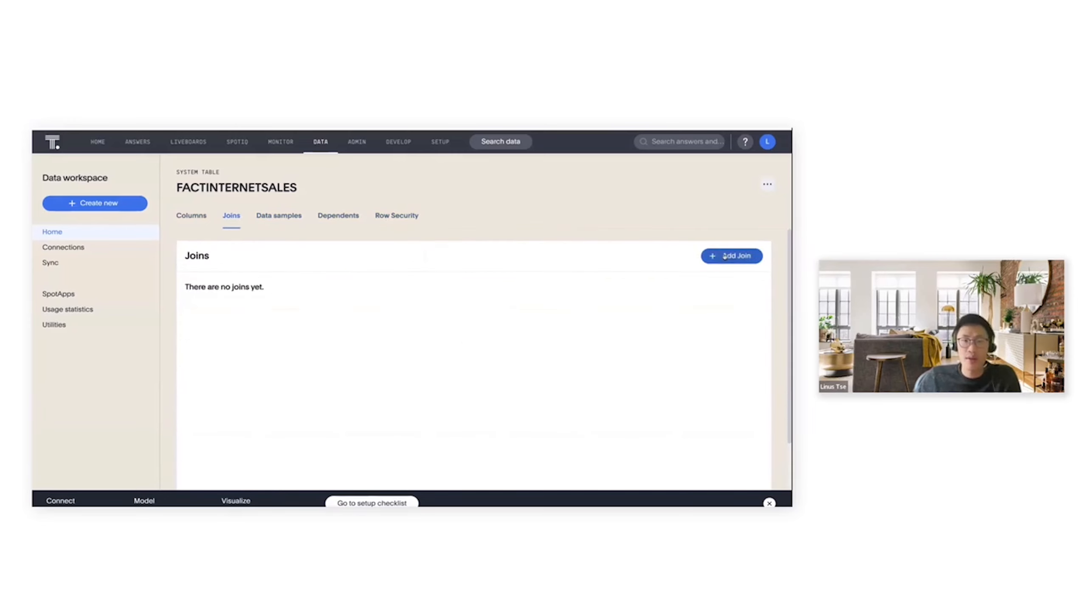
click(731, 255)
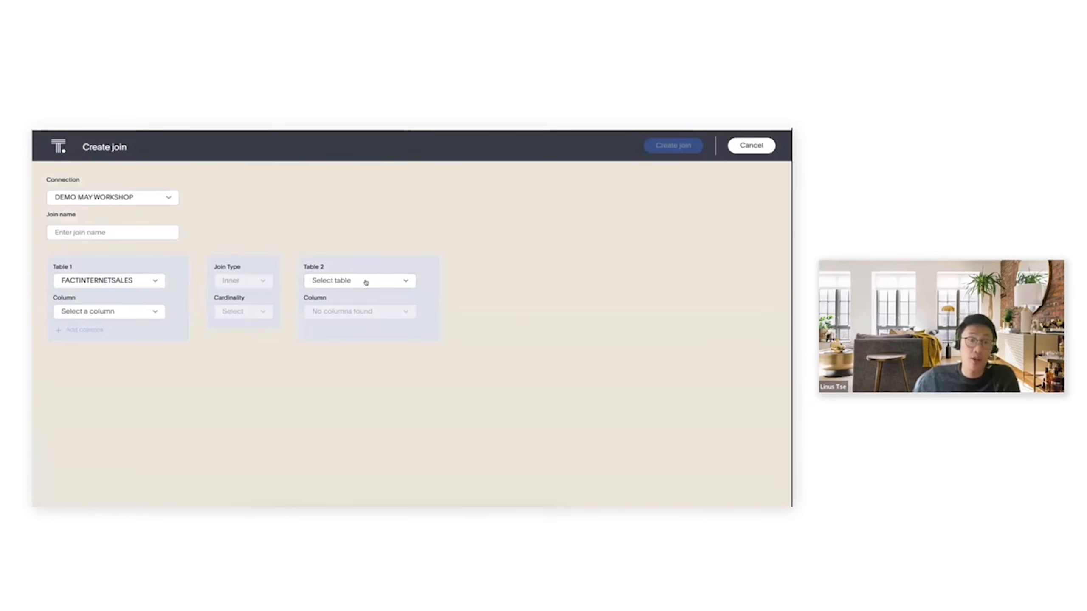
Step: Join FACTINTERNETSALES to DIMPRODUCT on PRODUCTKEY with Many:1 cardinality and save
click(359, 281)
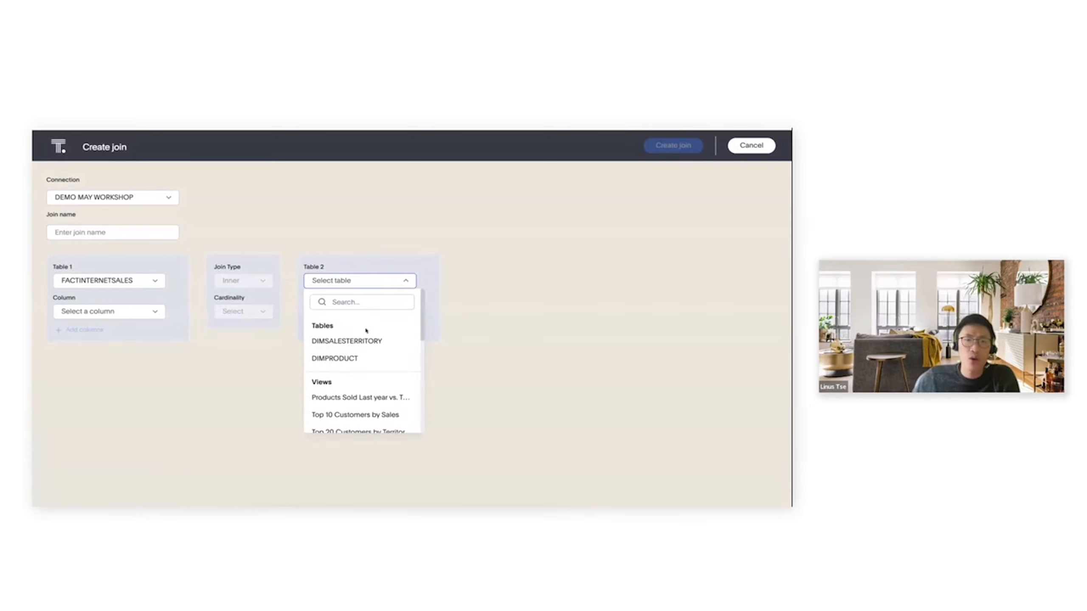
click(335, 358)
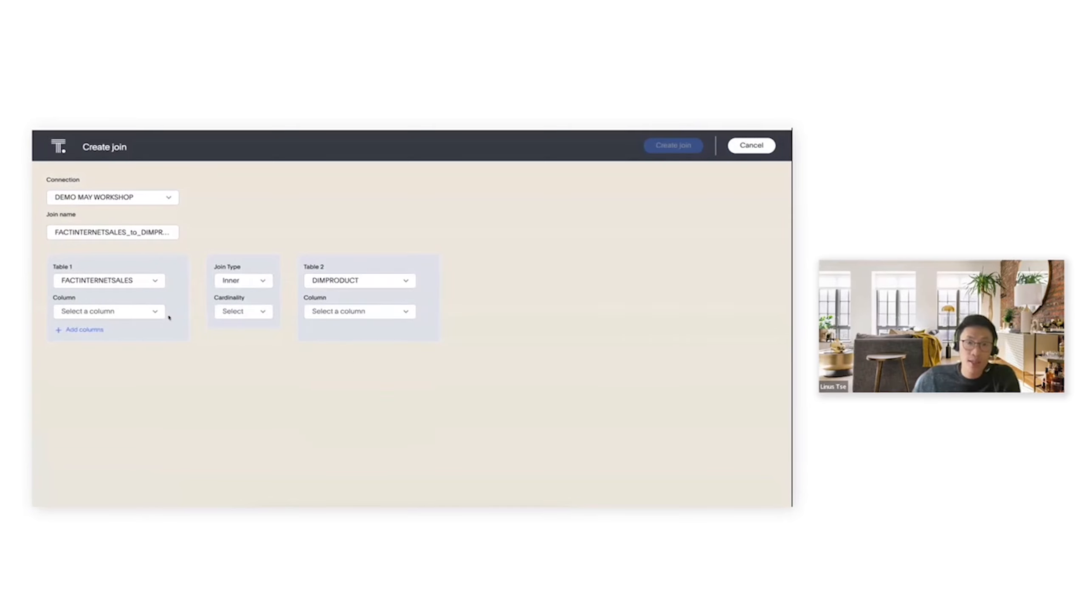
click(108, 310)
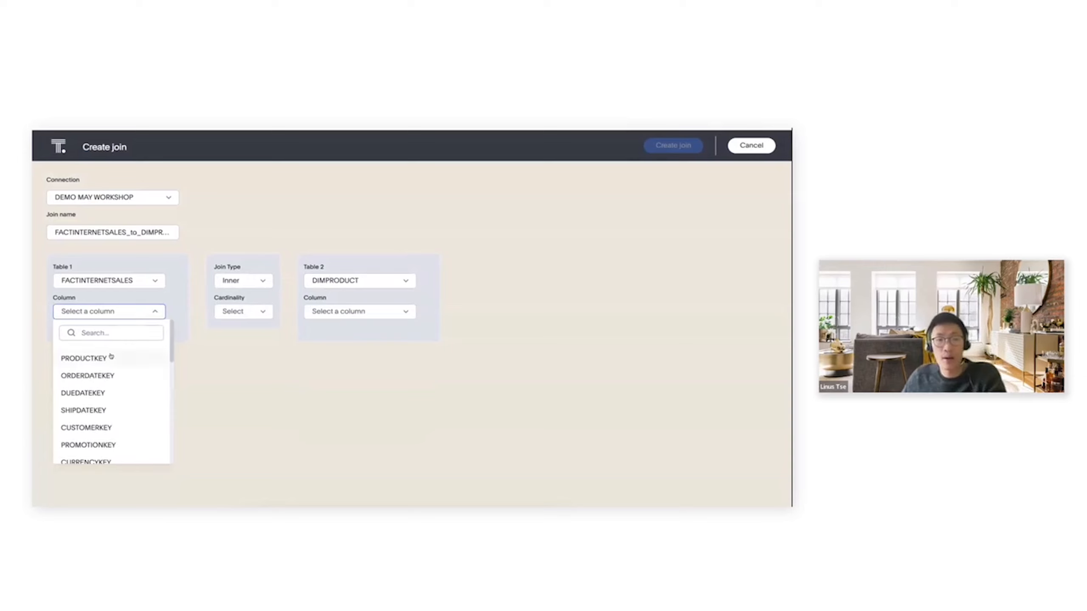
click(84, 358)
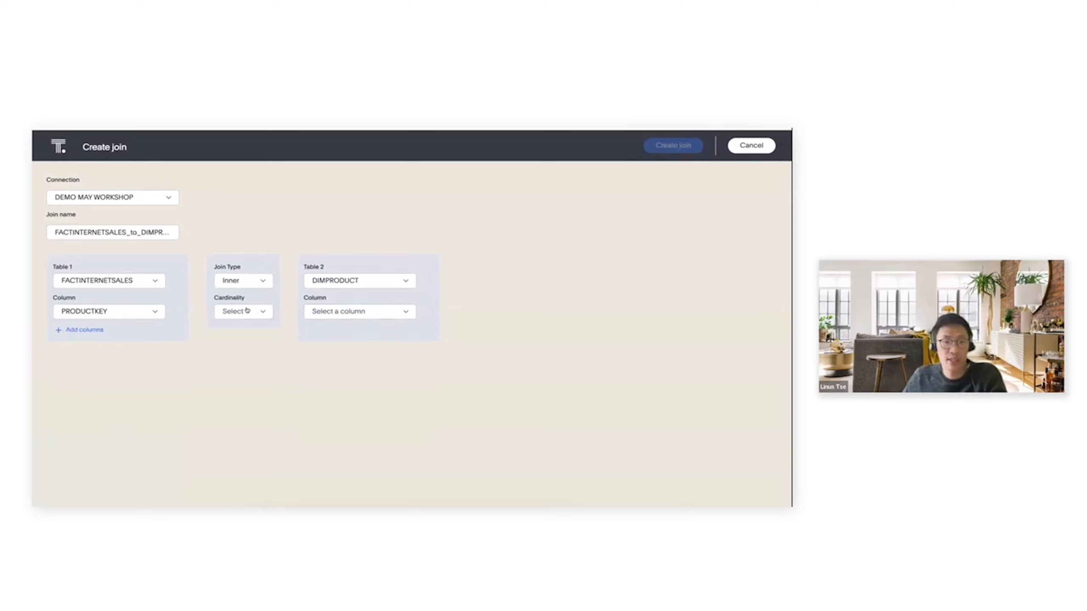
click(243, 310)
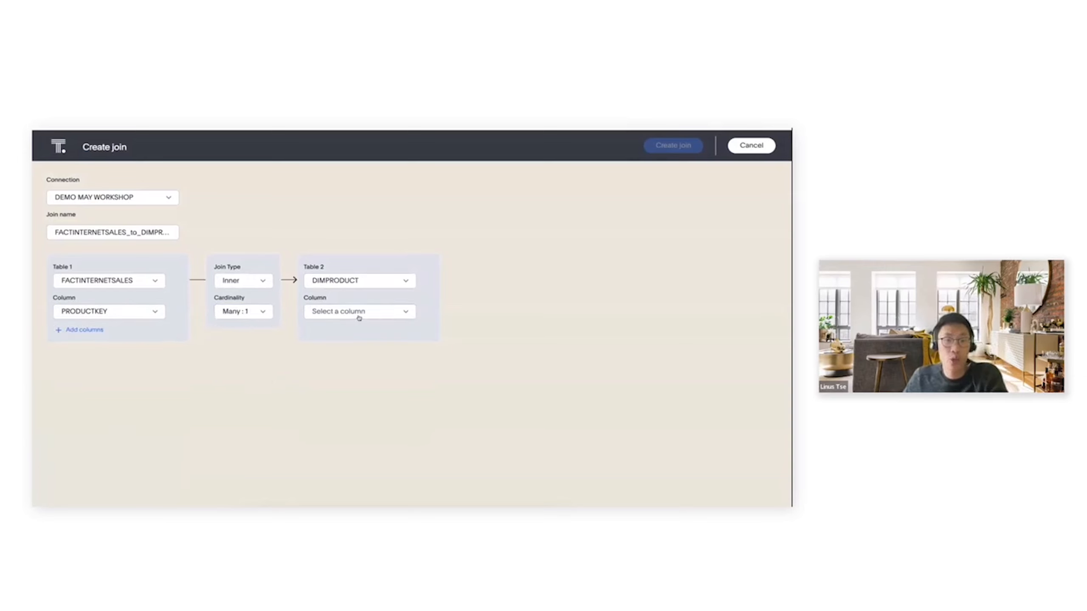
click(358, 311)
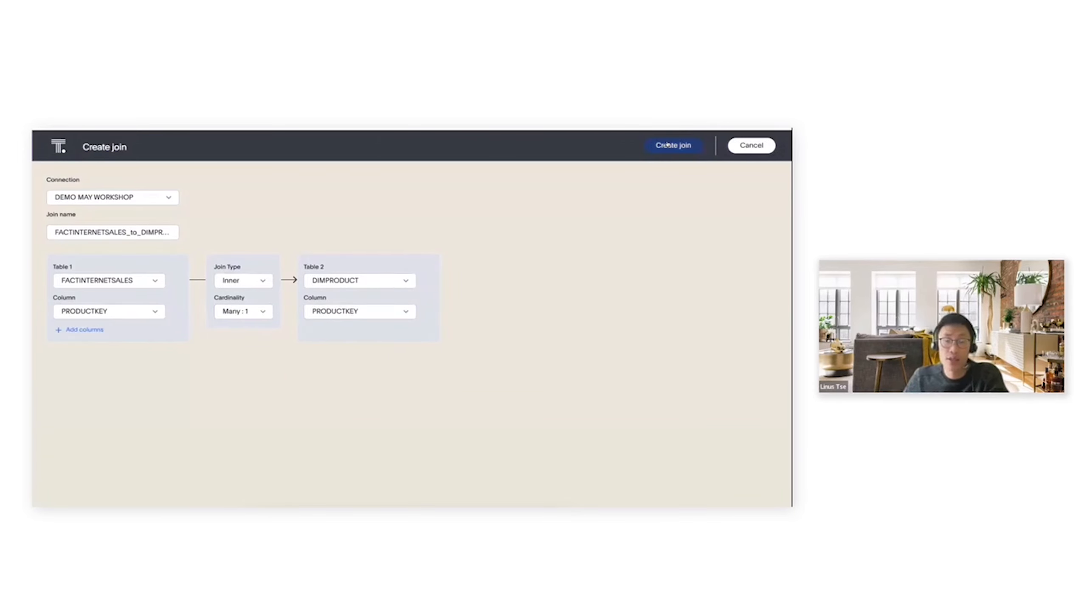
click(673, 146)
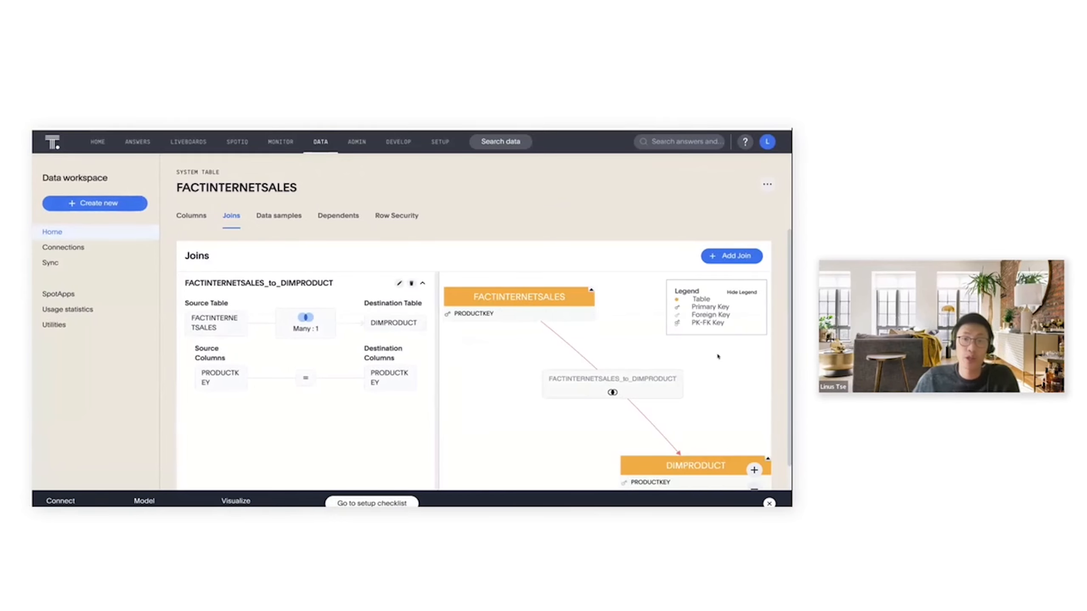
Step: Join FACTINTERNETSALES to DIMSALESTERRITORY on SALESTERRITORYKEY as a many-to-one join
click(731, 256)
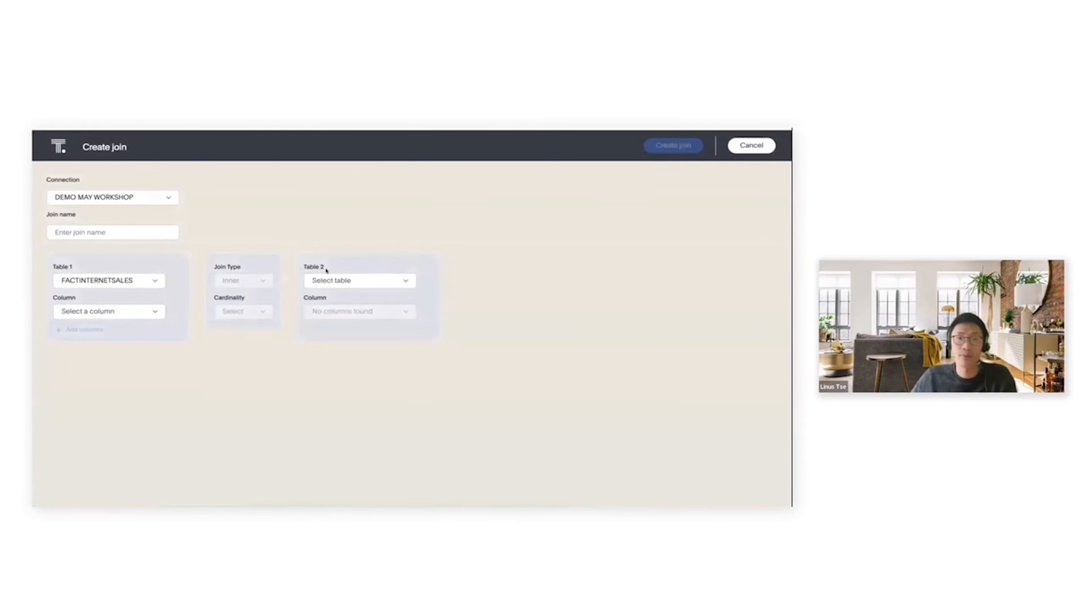
click(359, 280)
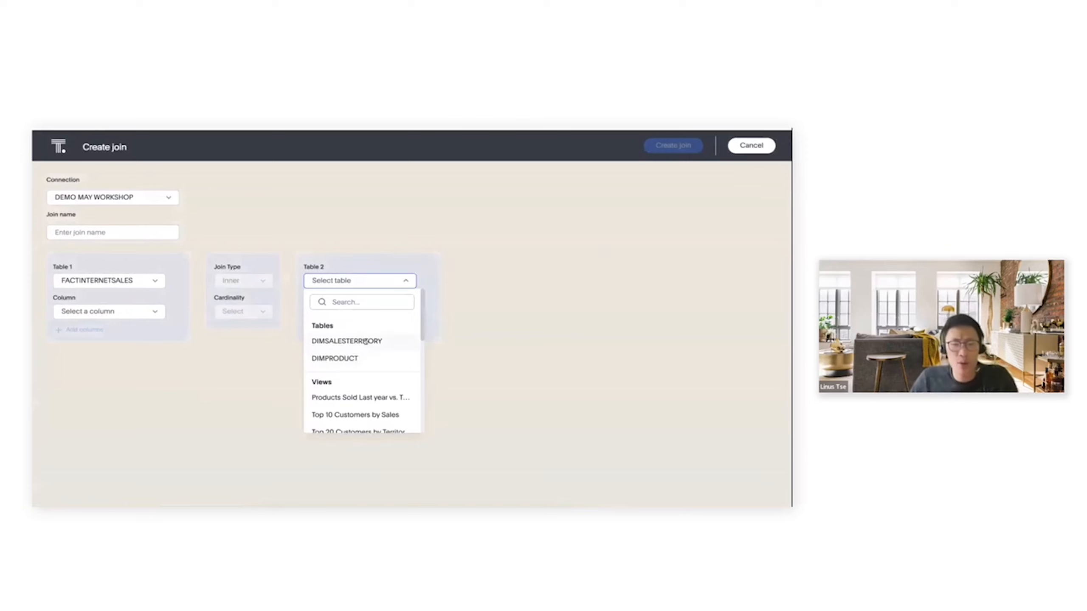
click(346, 341)
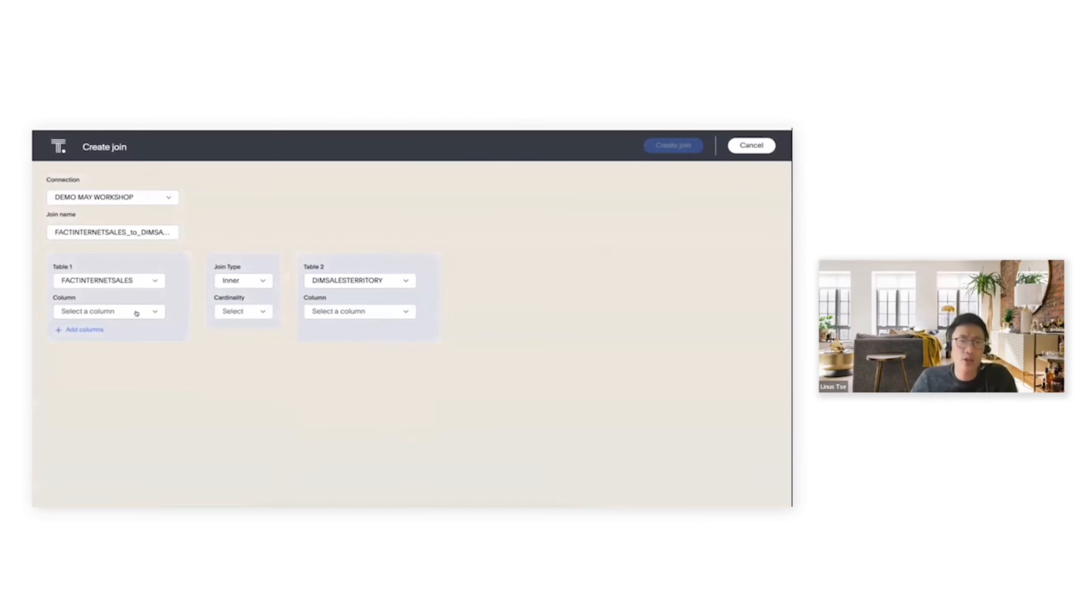
click(108, 310)
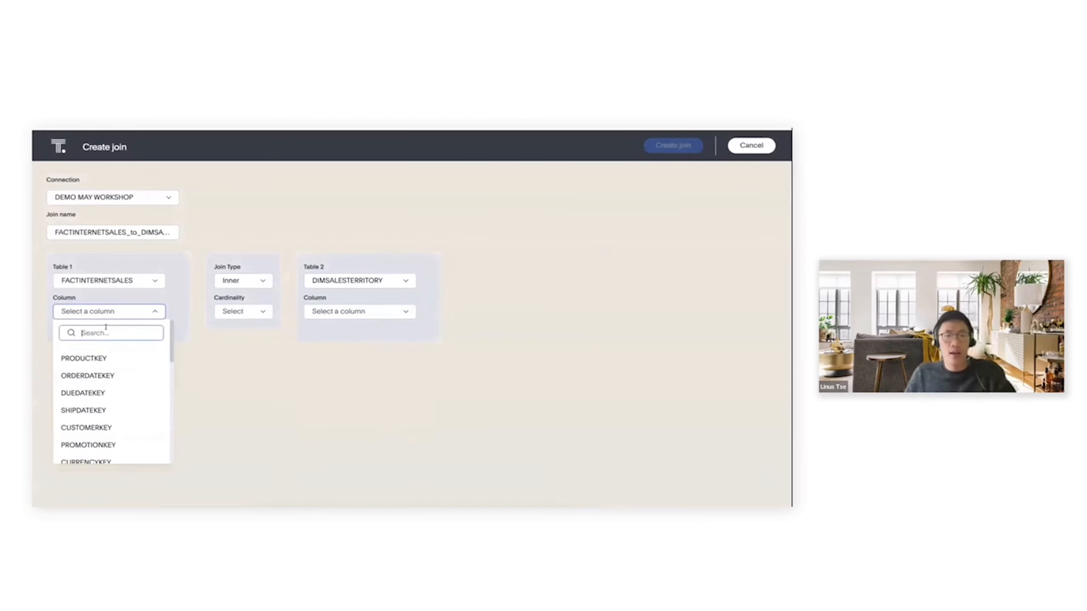
text(sales)
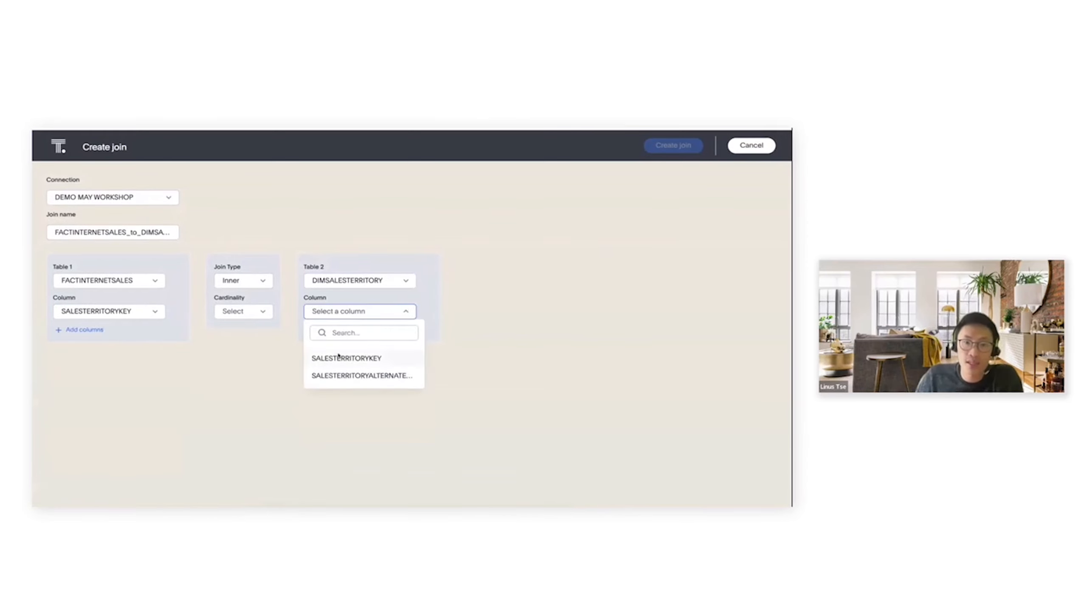
click(347, 358)
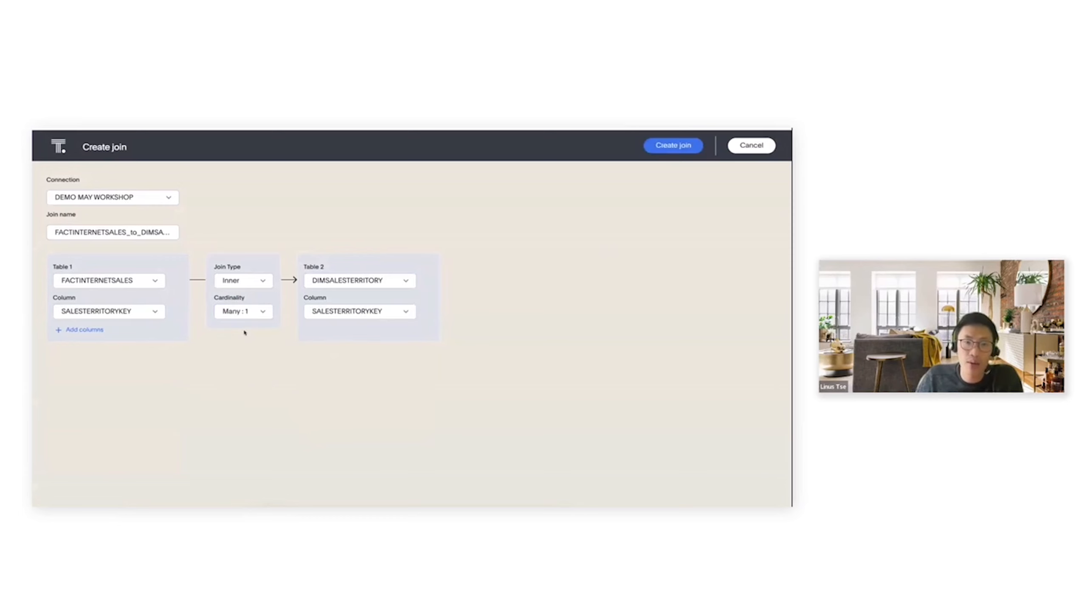
click(672, 146)
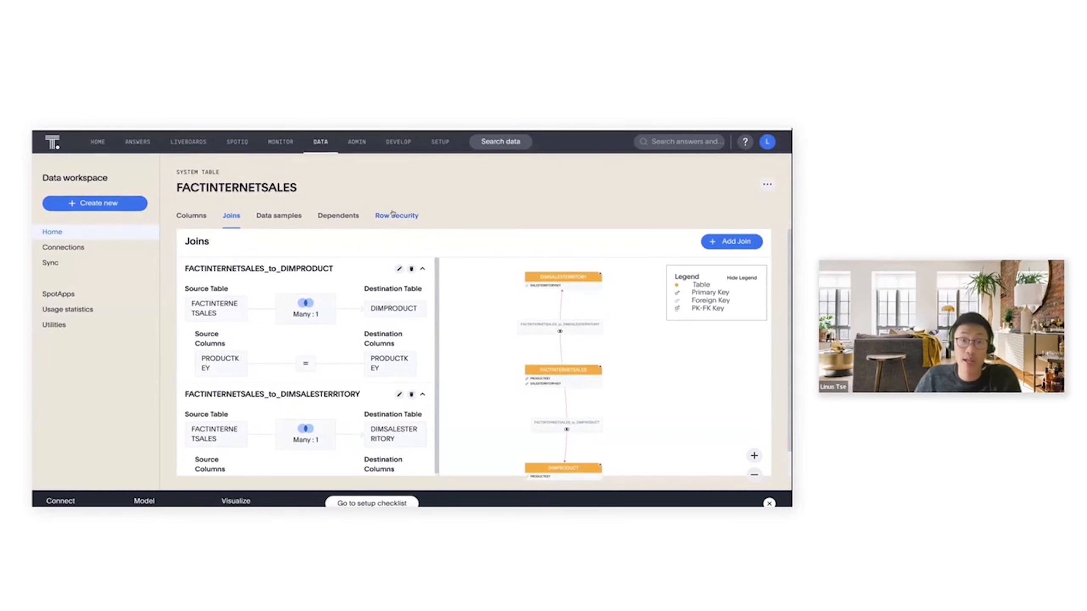
Step: Cancel the Edit User dialog and open row security for FACTINTERNETSALES
click(397, 216)
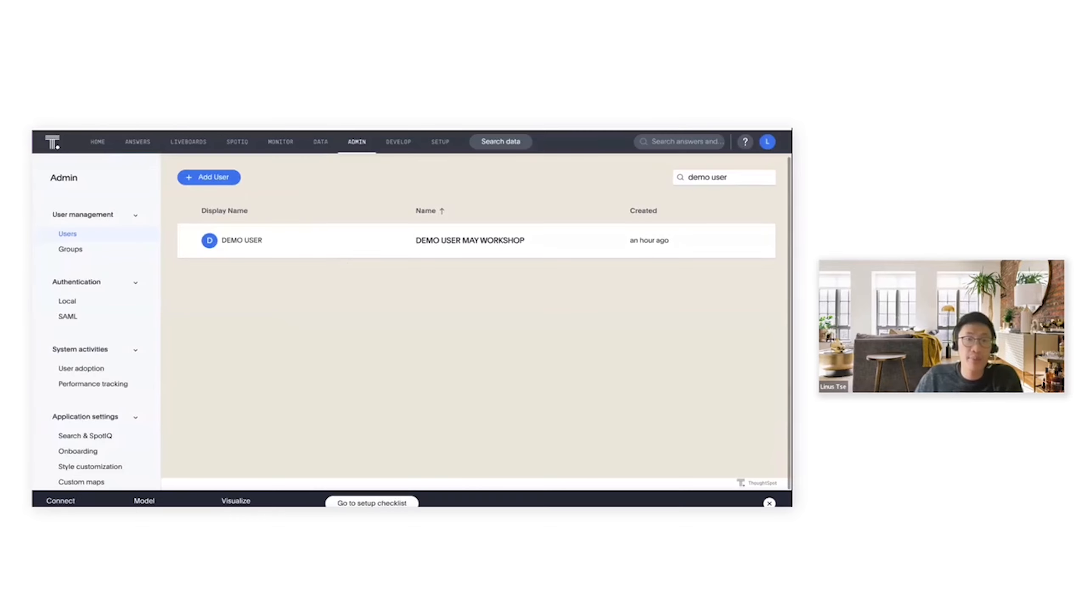
click(242, 241)
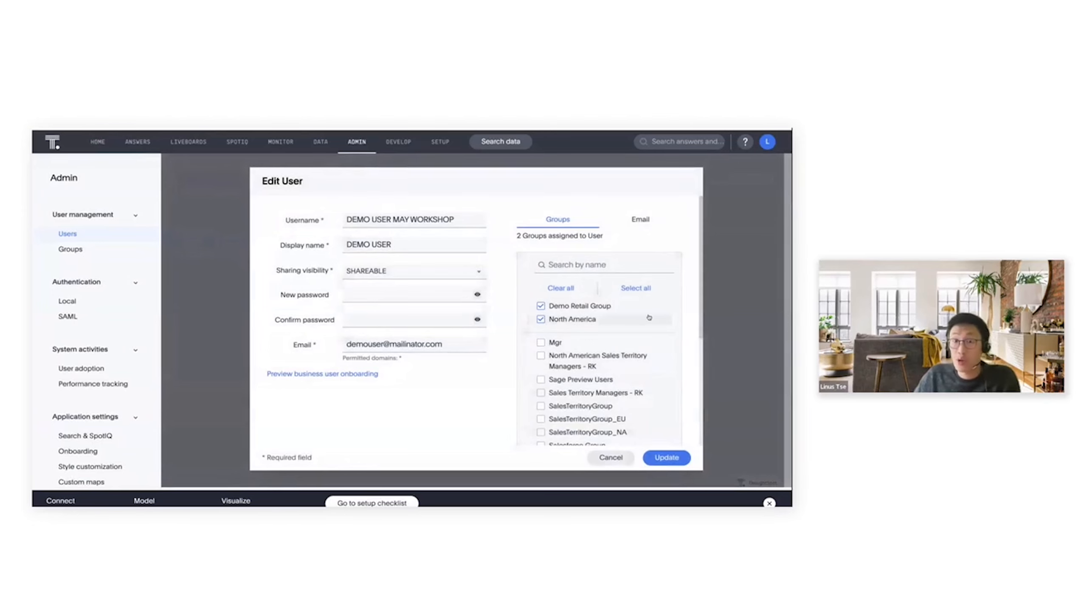
click(320, 142)
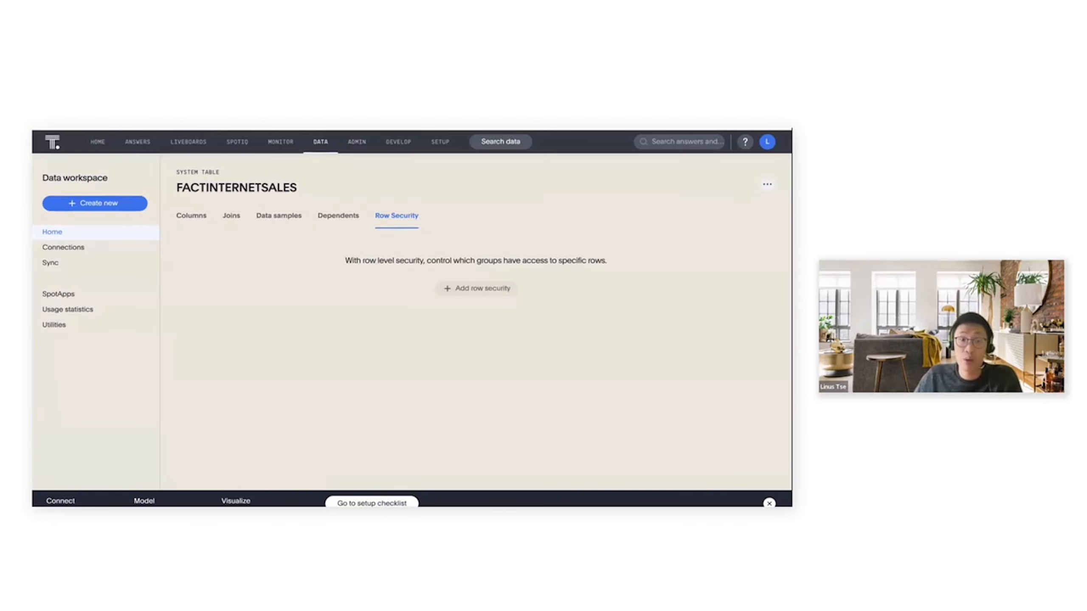
Step: Save row security rule 'Sales Territory Rule' with formula salesterritorygroup = ts_groups on FACTINTERNETSALES
click(476, 288)
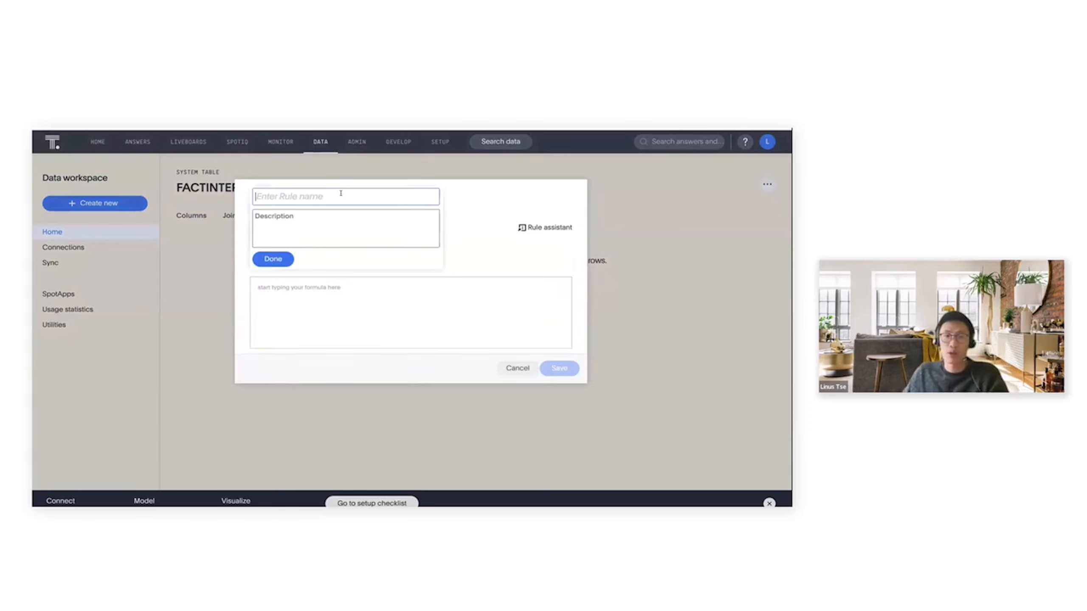
text(Sales Territory Rule)
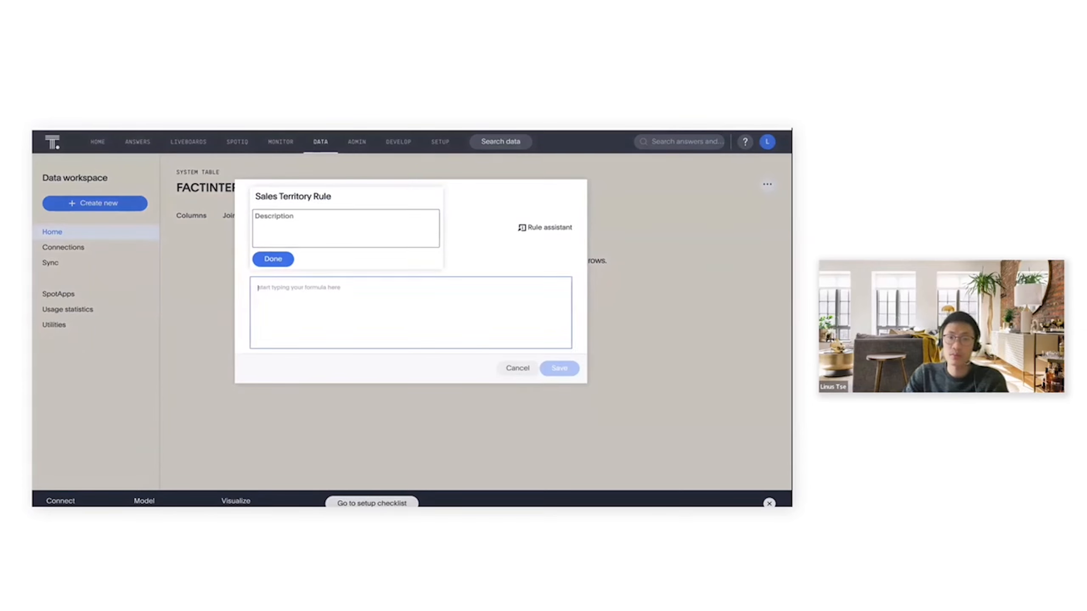
text(salesterritorygrou)
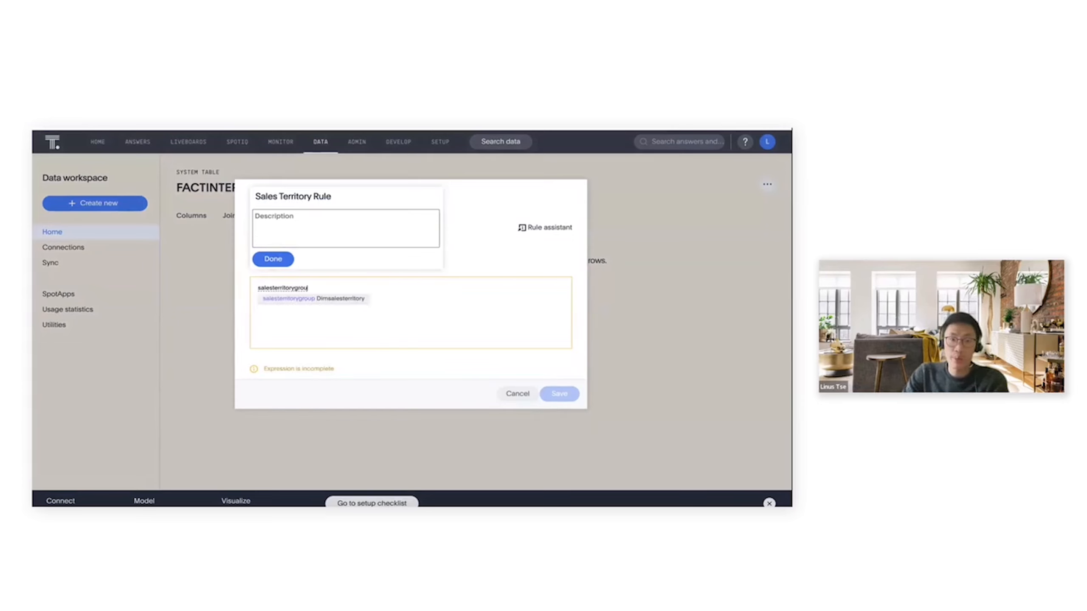
text(=)
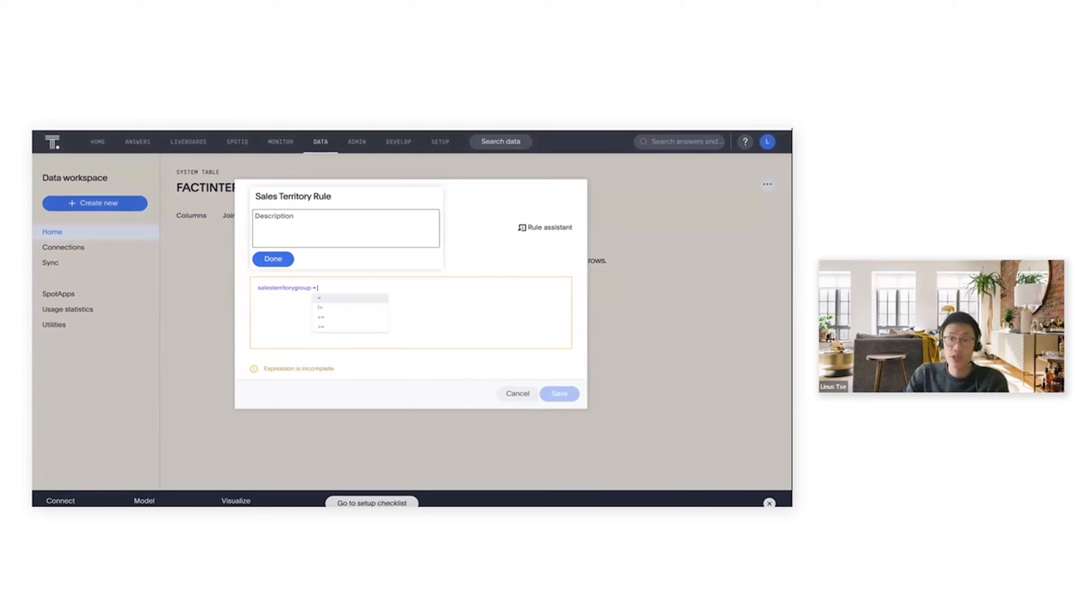
text(ts_)
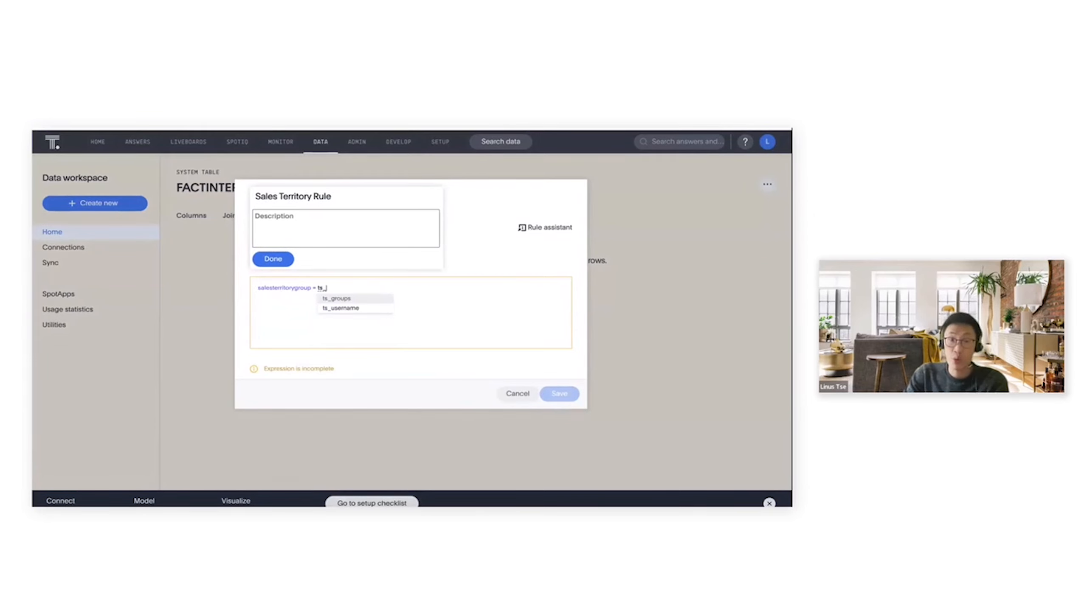
click(337, 298)
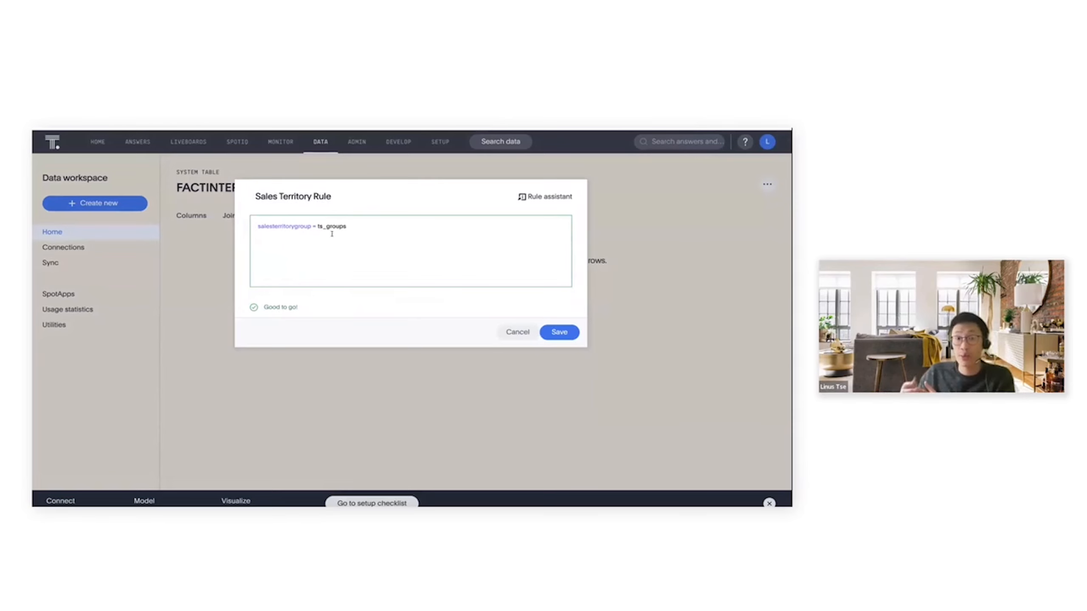
click(559, 332)
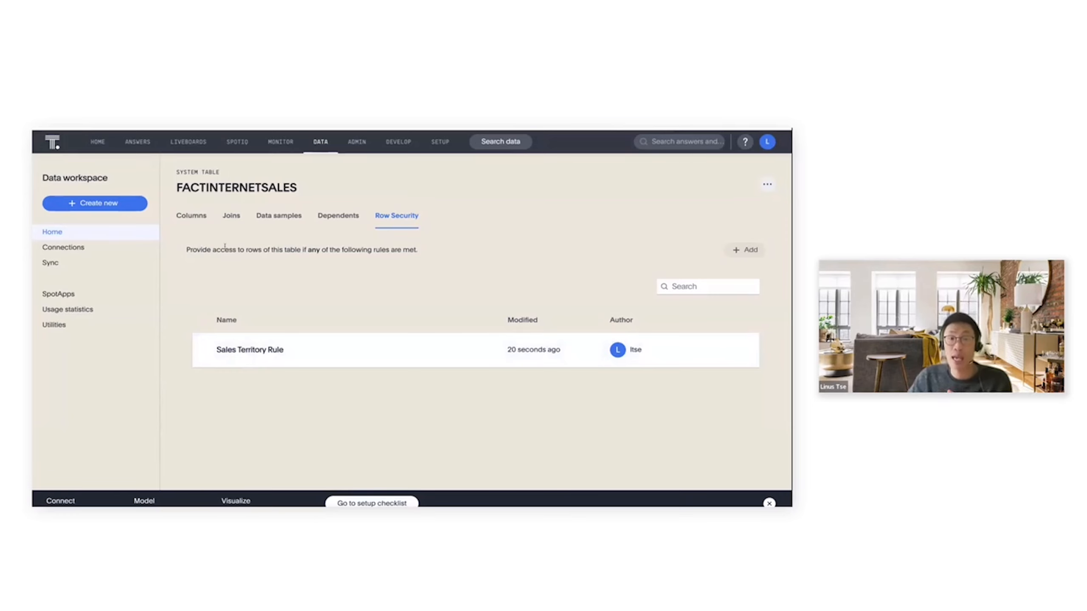
mouse_move(277, 433)
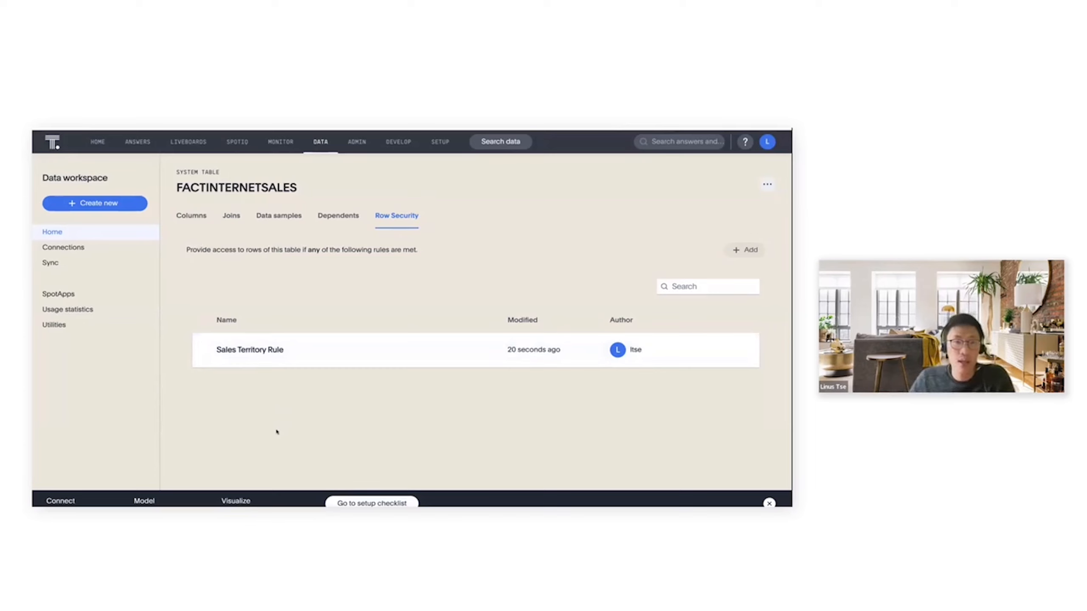
mouse_move(542, 217)
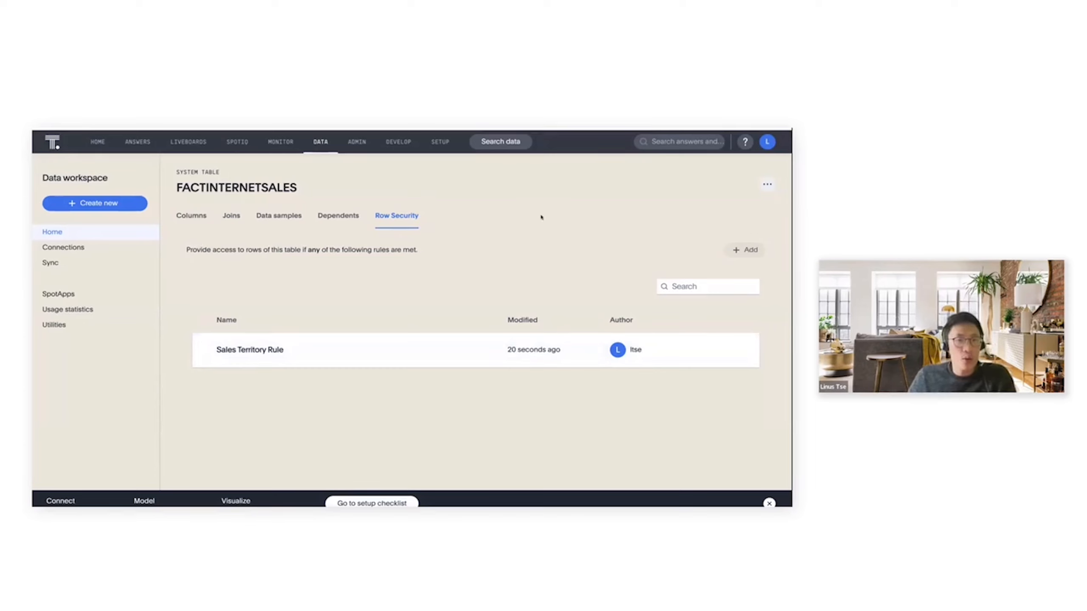
mouse_move(476, 234)
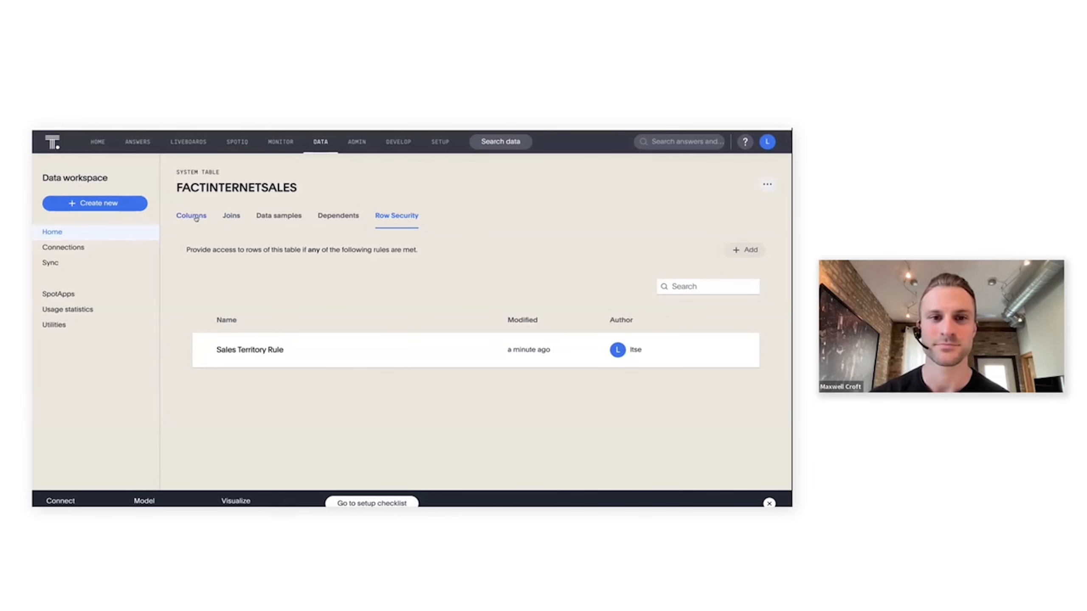
Step: Browse the FACTINTERNETSALES columns and sources chooser, then close it to reach DIMSALESTERRITORY
click(192, 215)
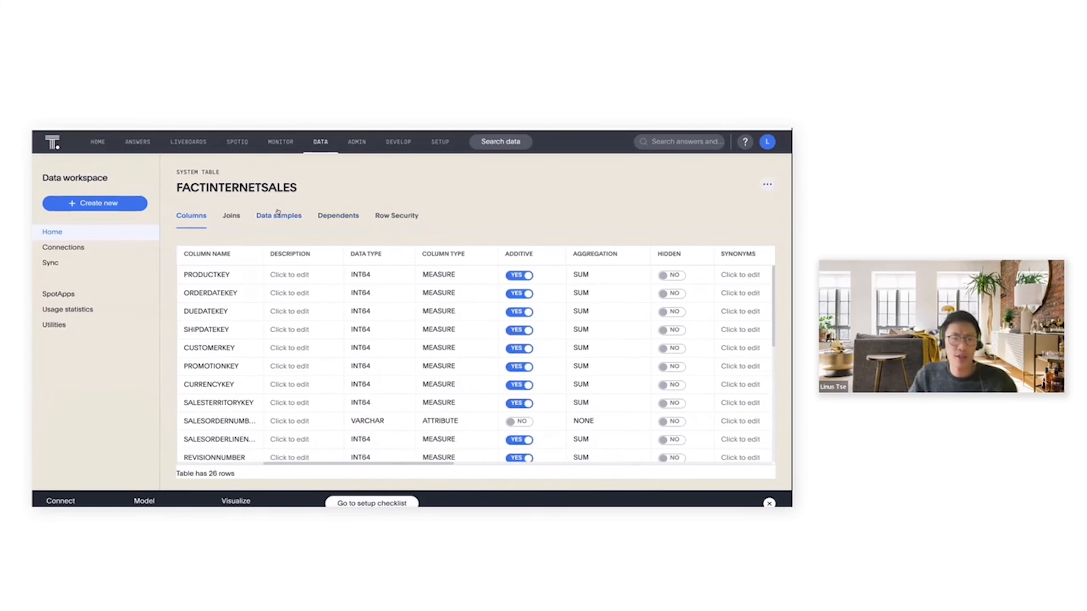
click(278, 216)
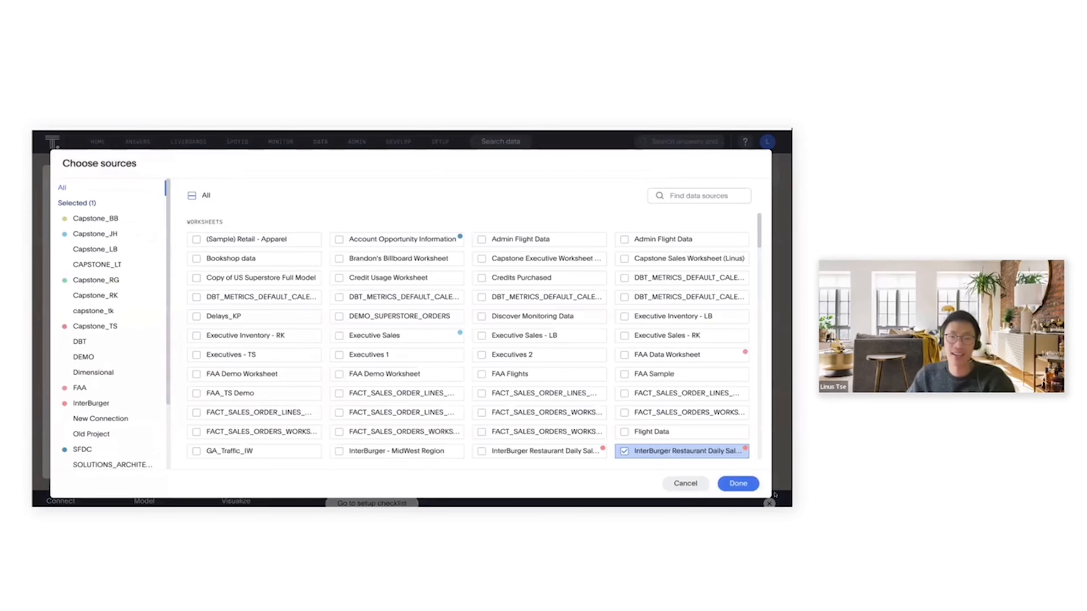
scroll(down, 3)
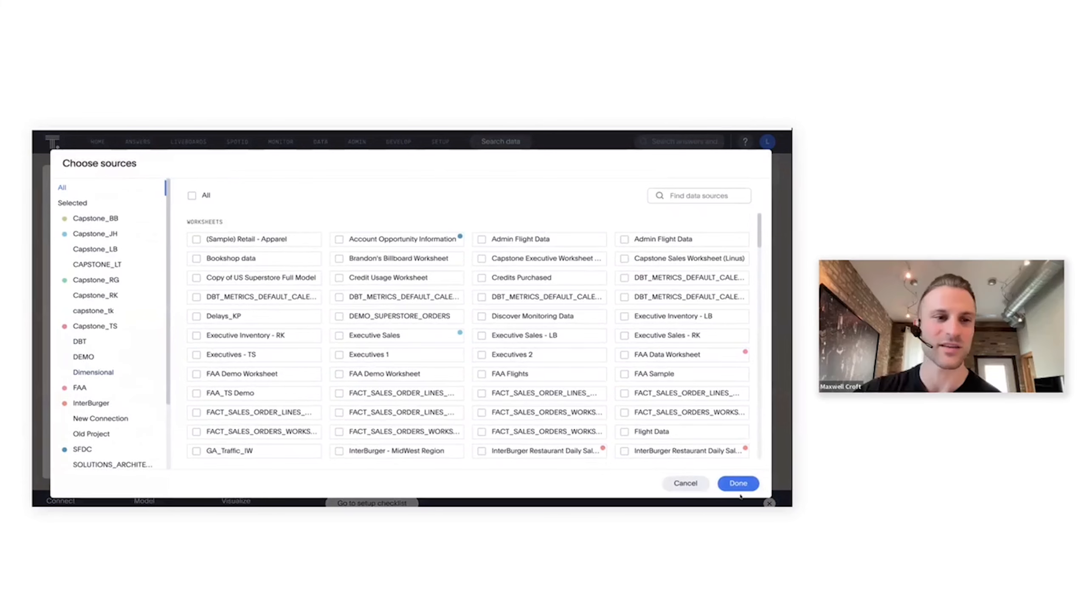
click(737, 484)
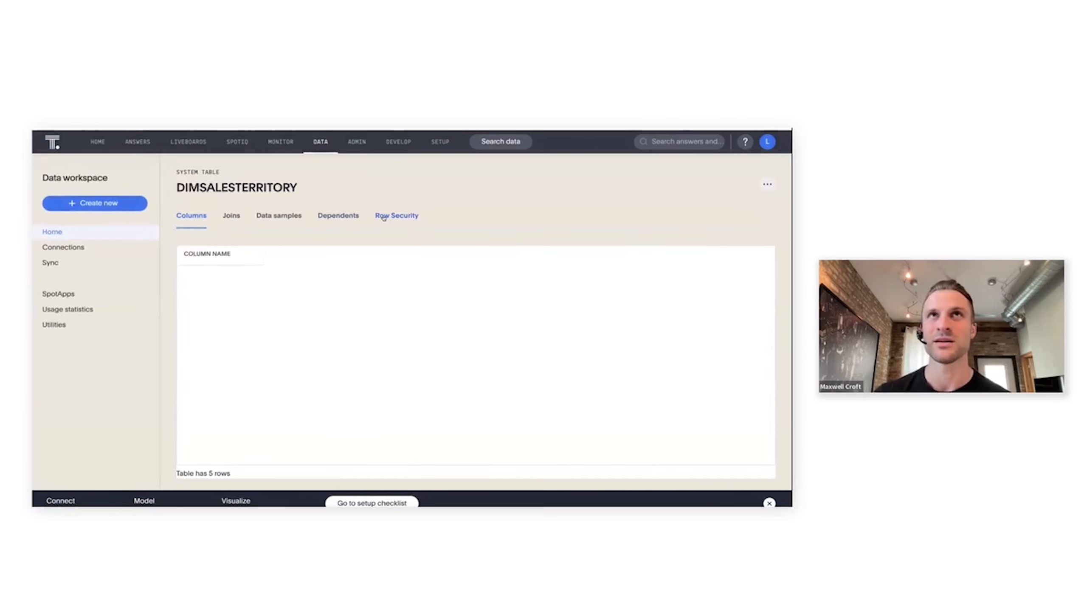
Step: Return to the data tables list and view FACTINTERNETSALES joins to DIMPRODUCT and DIMSALESTERRITORY
click(396, 216)
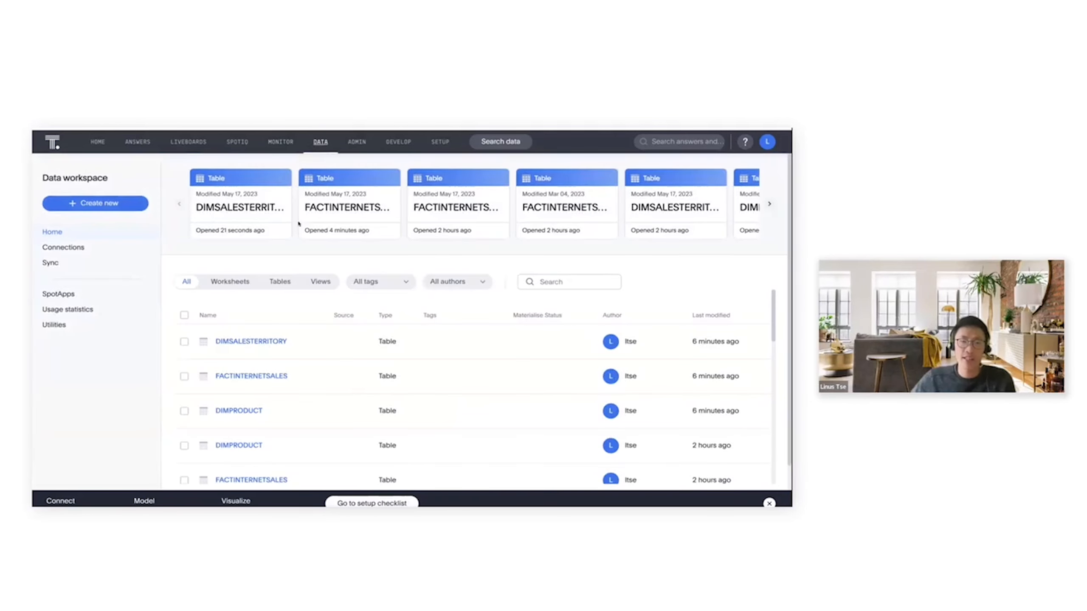
click(251, 375)
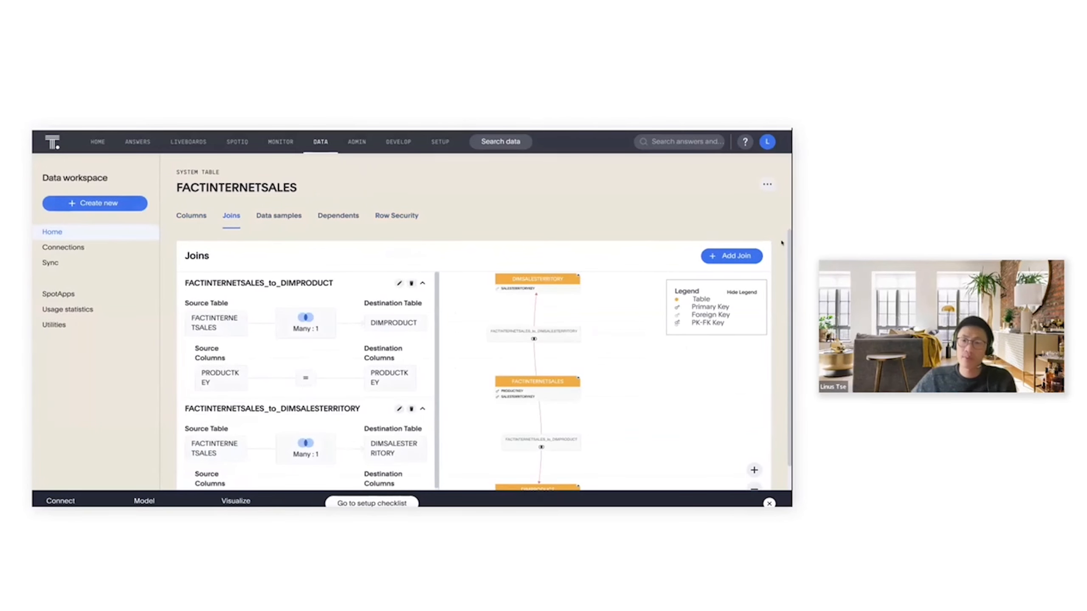
Step: Edit the FACTINTERNETSALES_to_DIMPRODUCT join, showing inner type and many-to-one cardinality
scroll(down, 3)
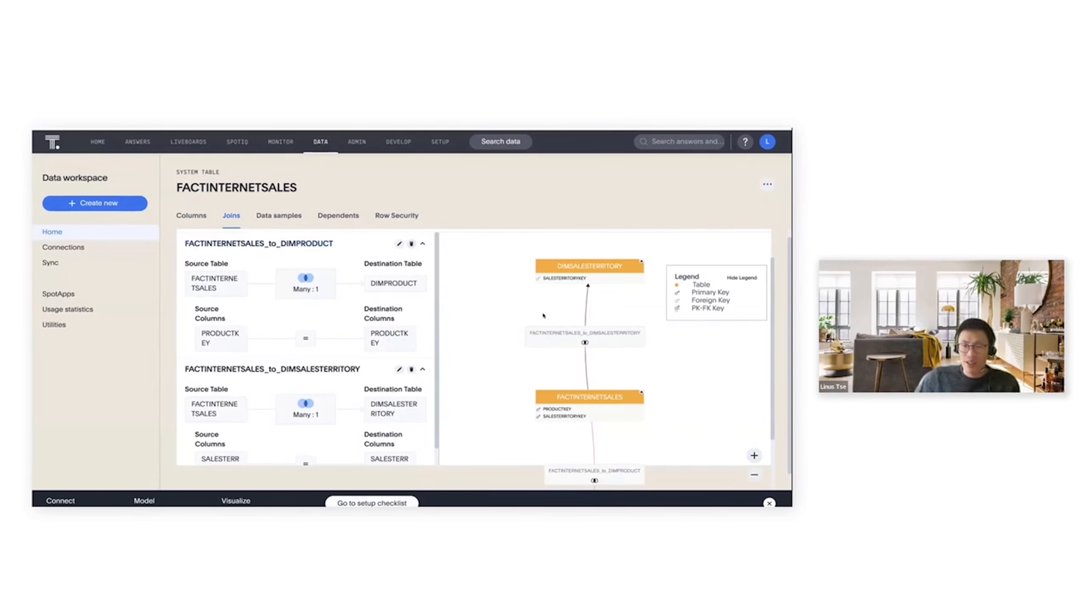
click(398, 244)
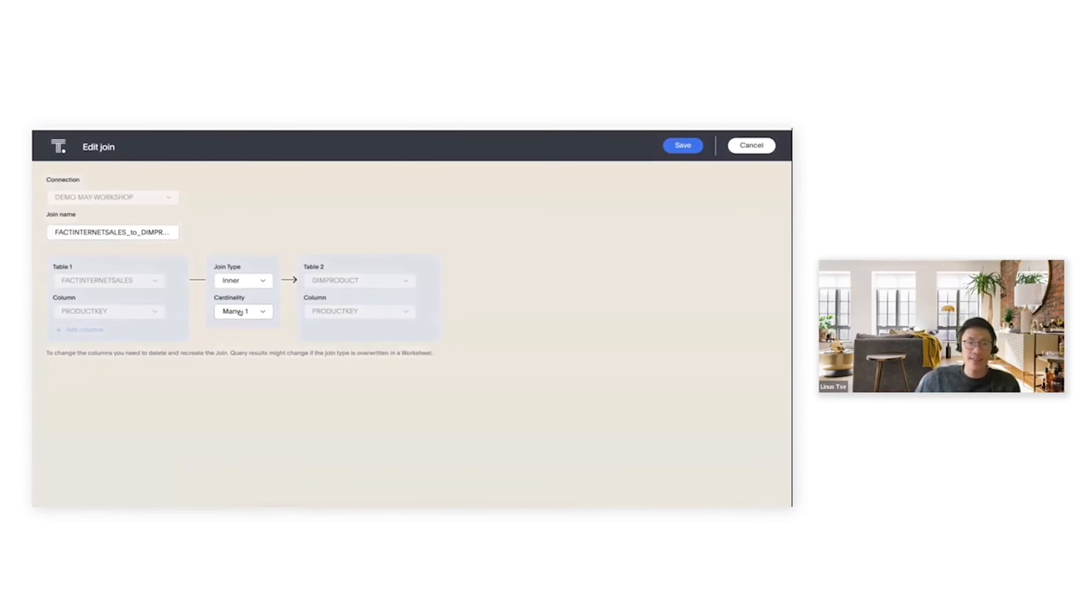
click(242, 310)
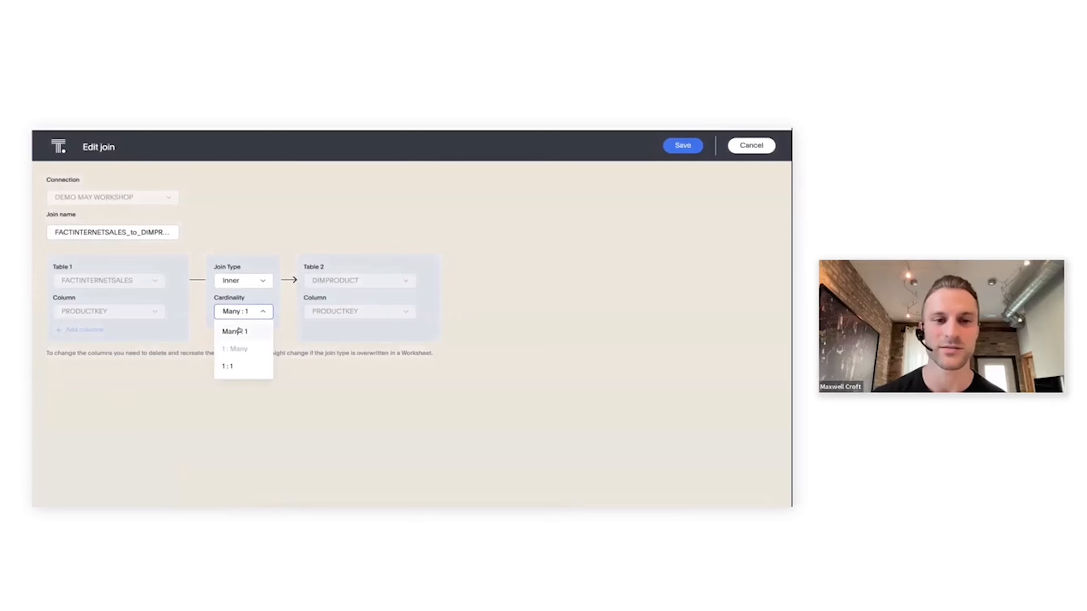
click(242, 281)
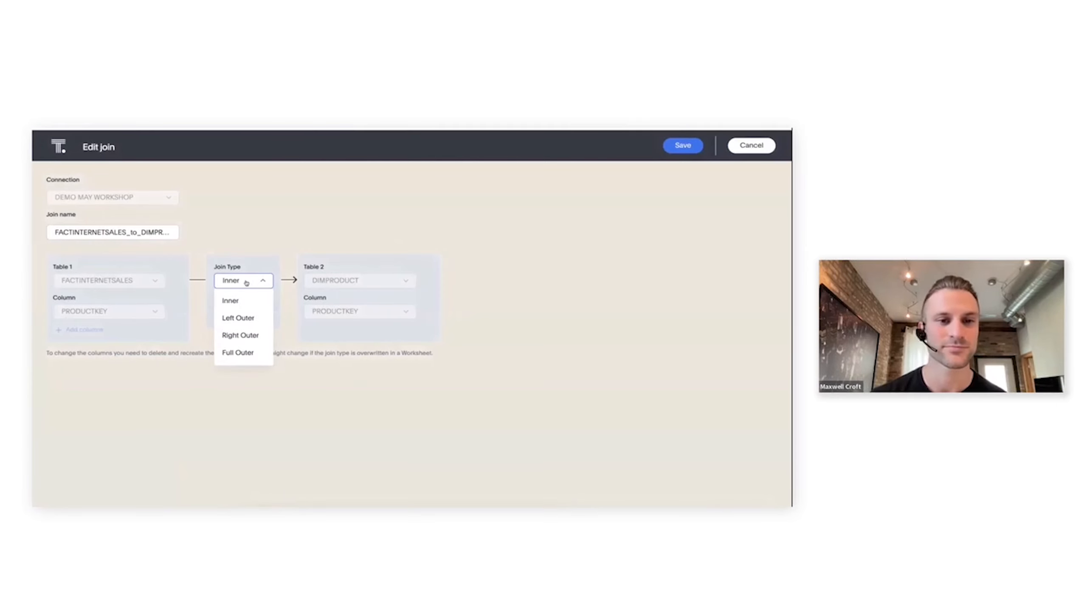